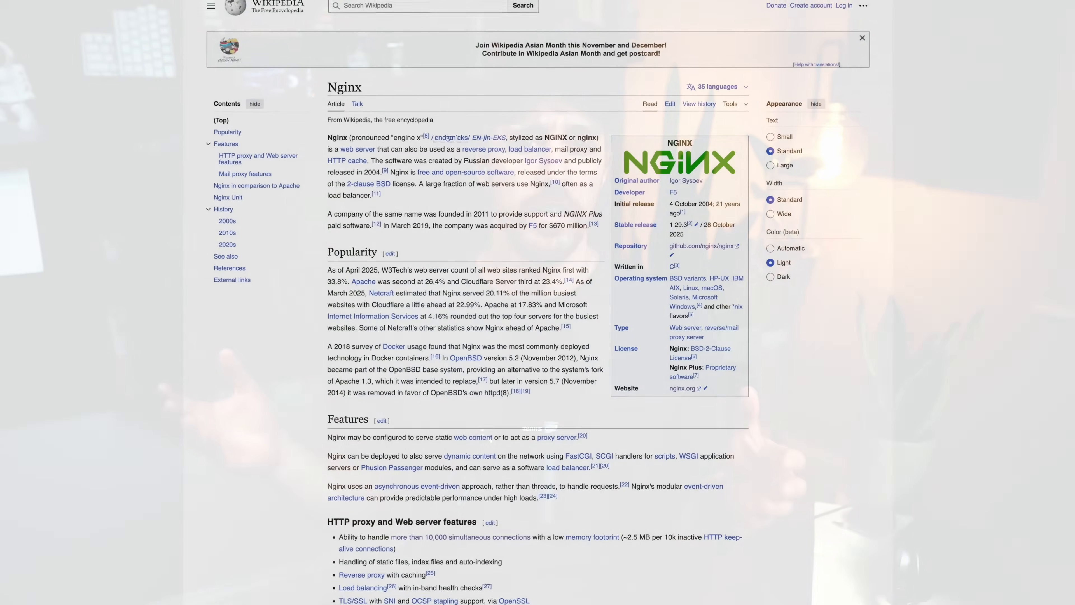
Step: Run brew install nginx, confirming 1.29.3 is installed, then locate it with which nginx
click(862, 38)
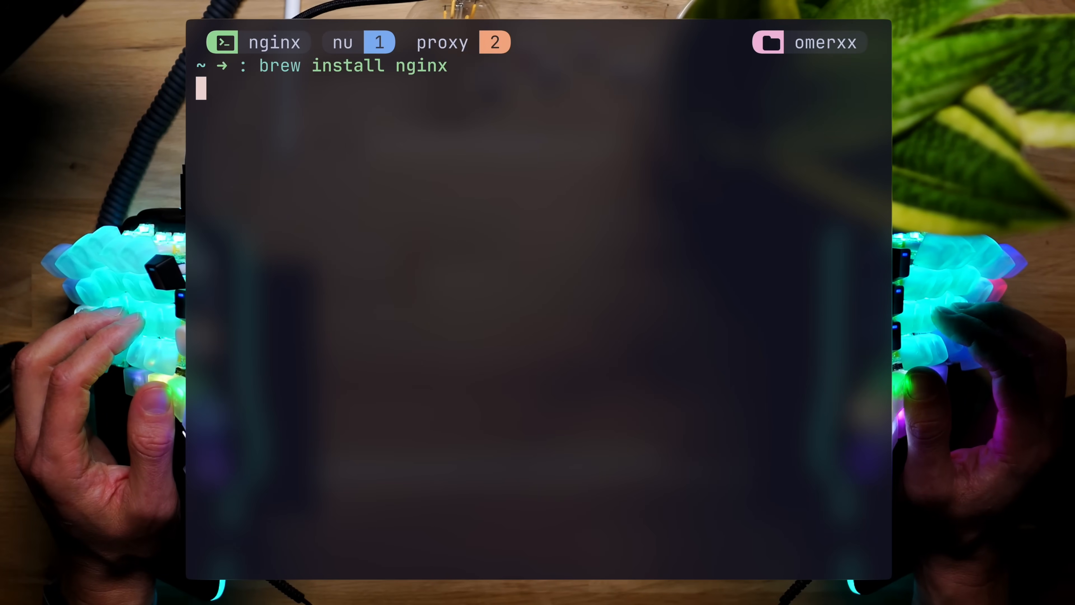
key(Return)
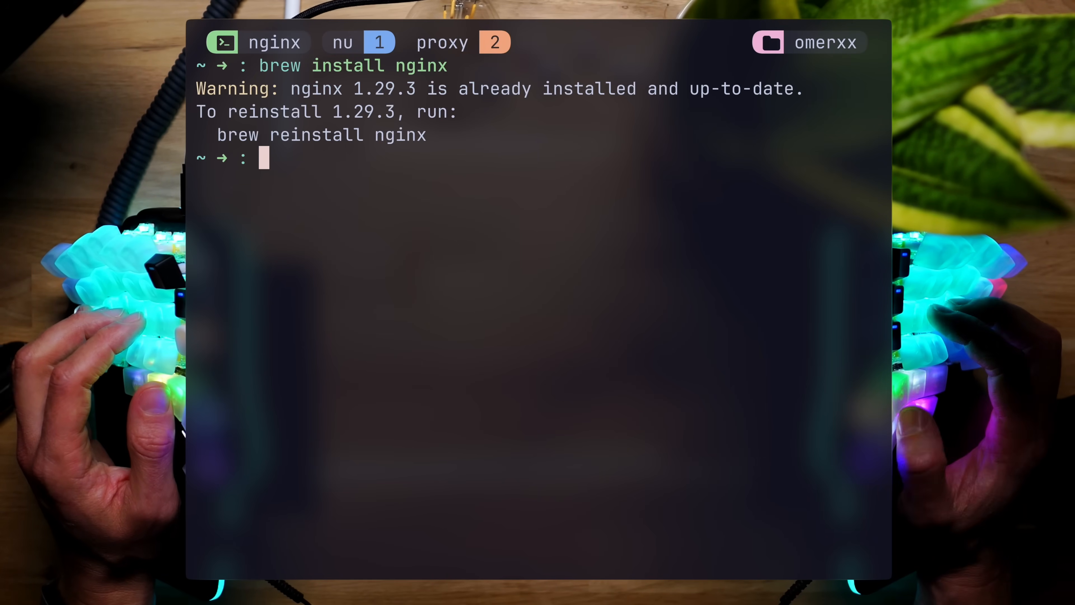
text(which nginx)
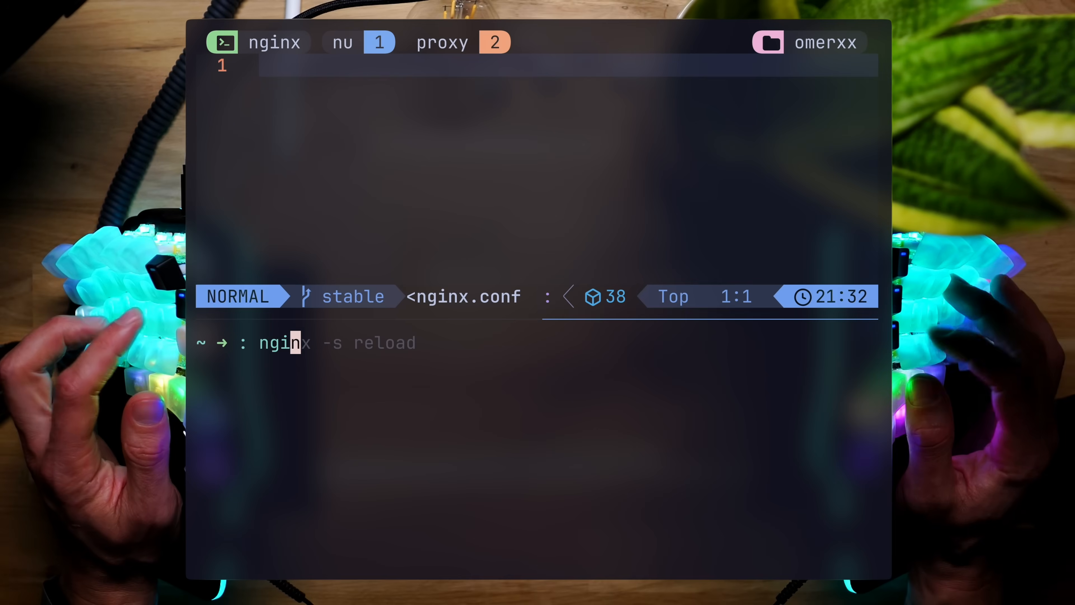
key(Return)
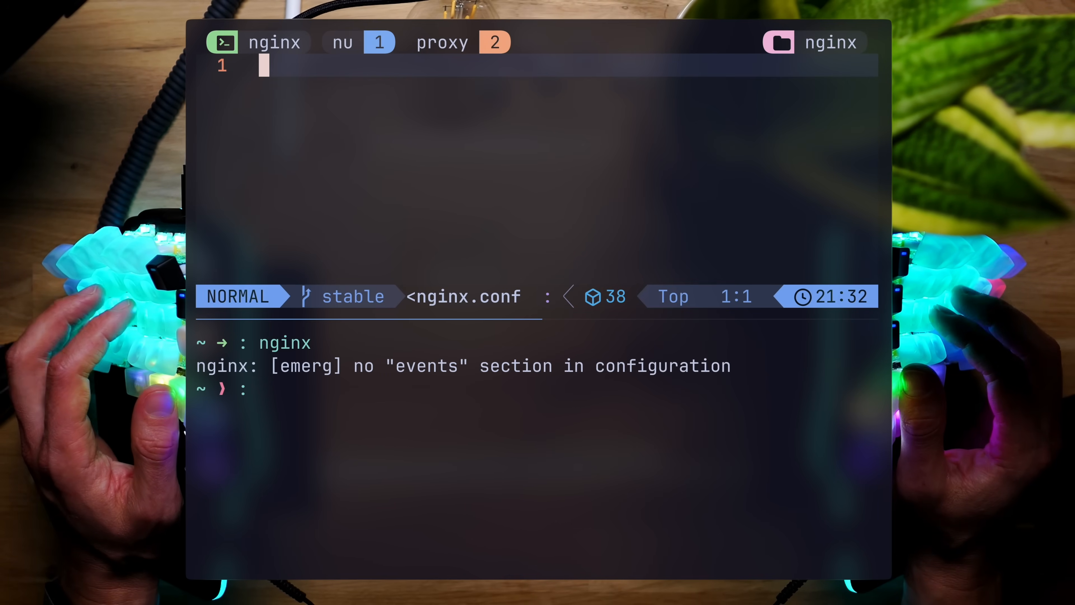
text(events {})
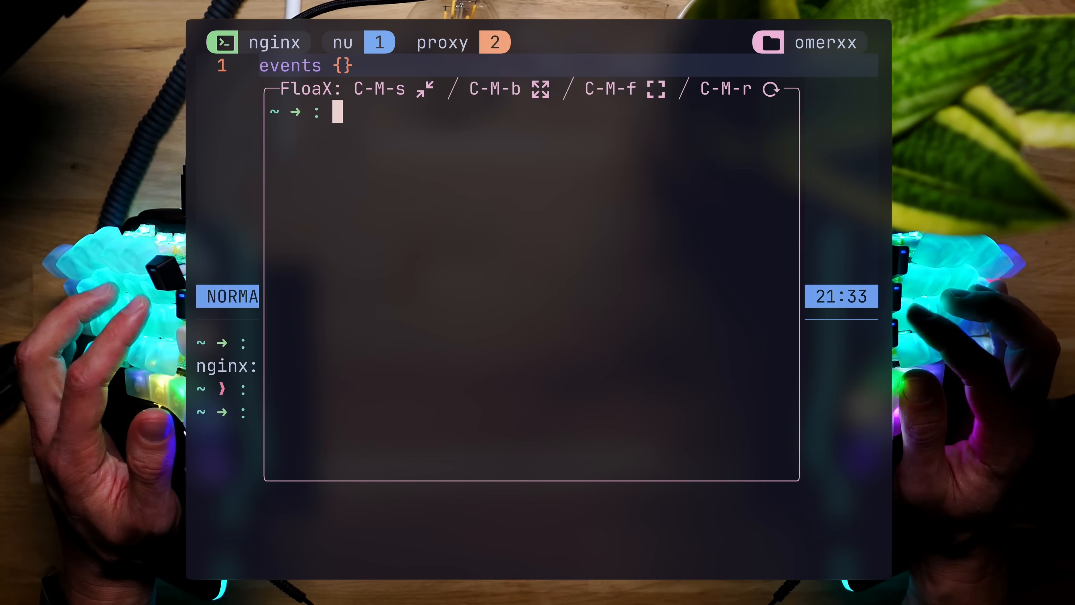
text(http get http://localhost:8080/items)
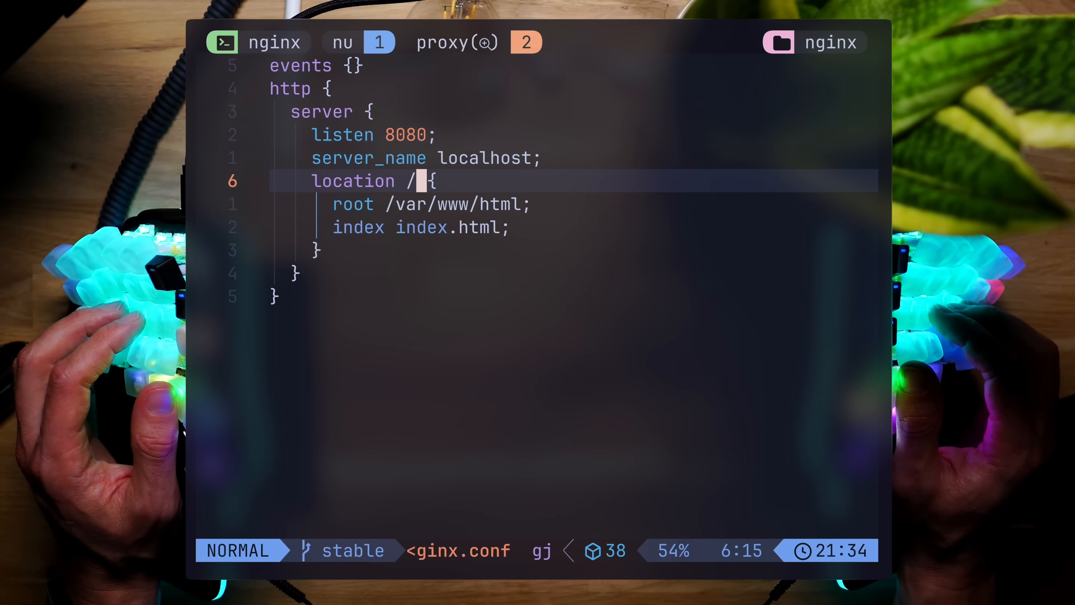
key(j)
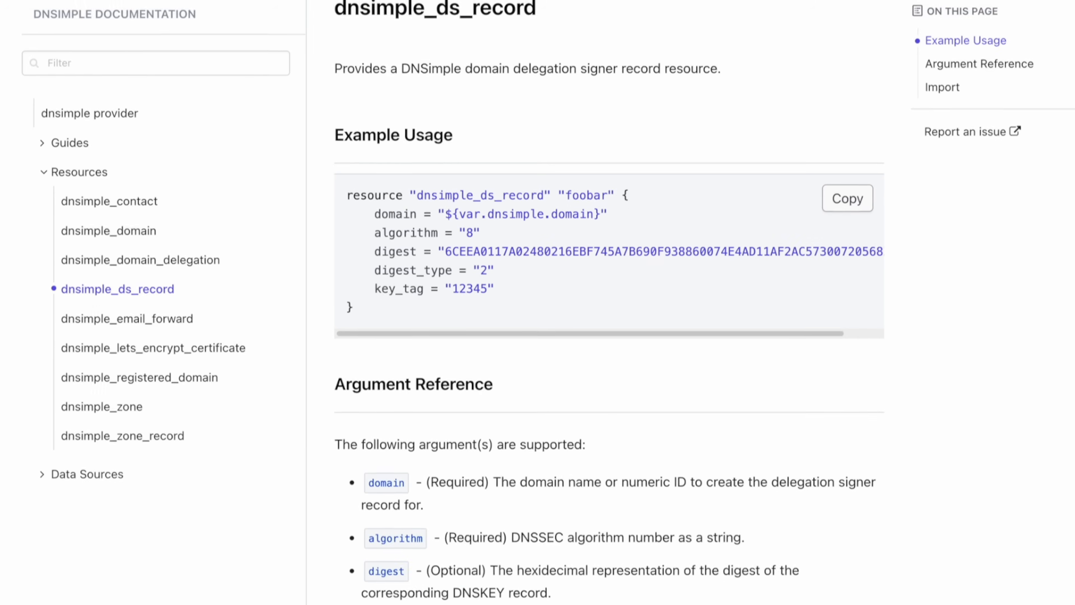
Step: Scroll the dnsimple_ds_record resource page down to its Argument Reference
scroll(down, 3)
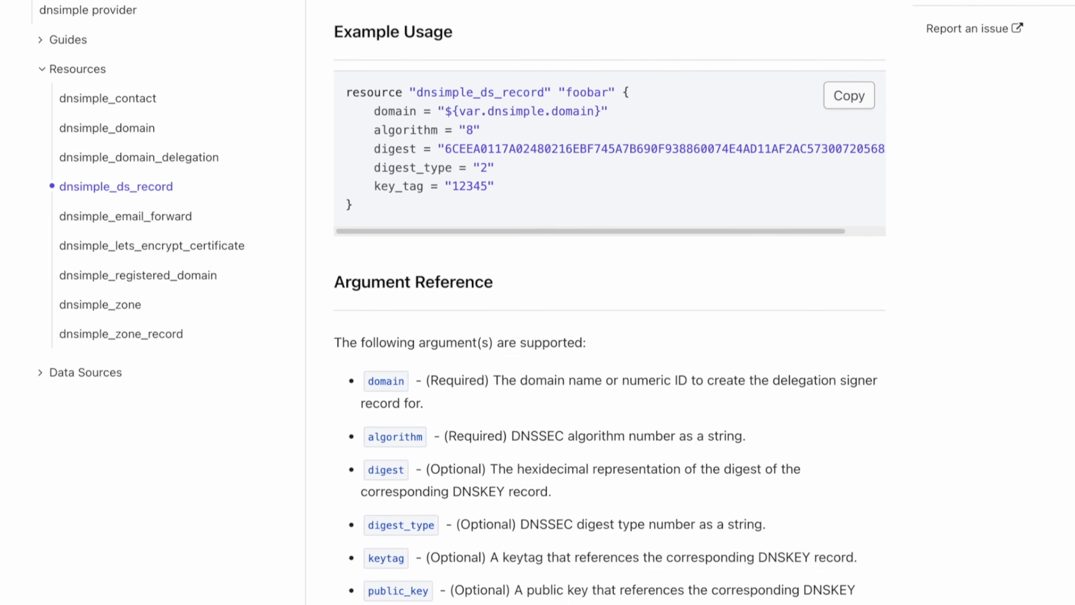
scroll(down, 3)
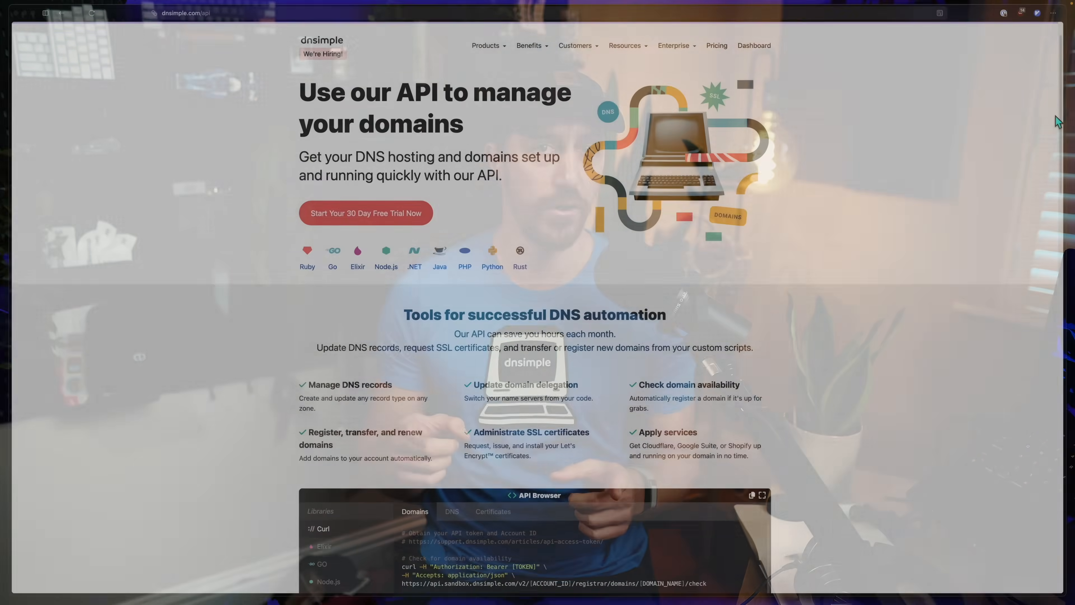
Step: Scroll through the DNSimple API features page
scroll(down, 3)
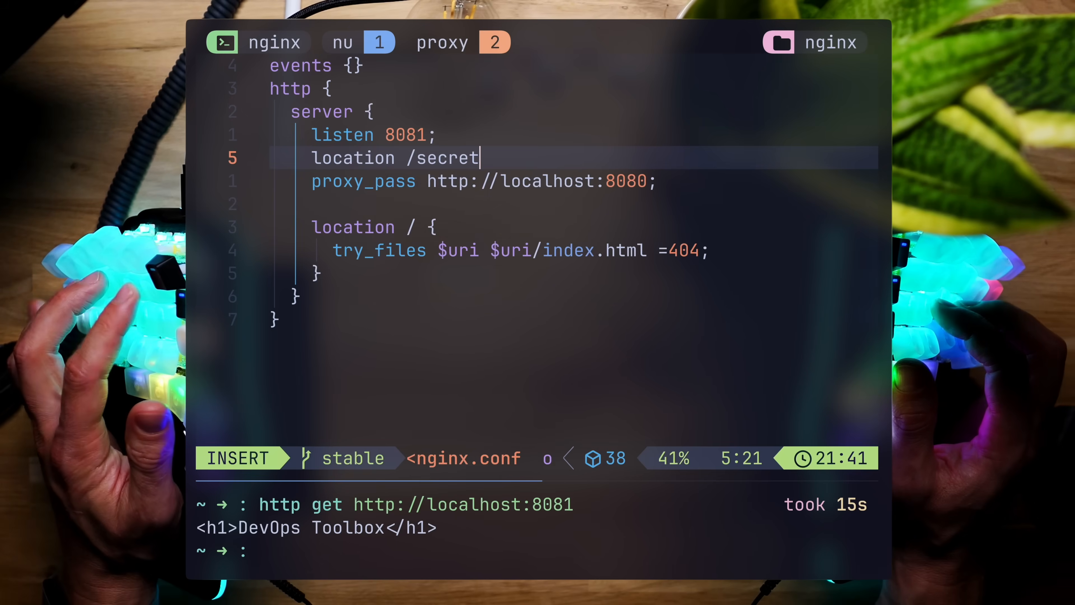
Step: Add the /secret proxy location to localhost:8087 and test it with curl localhost:8080/secret
text({)
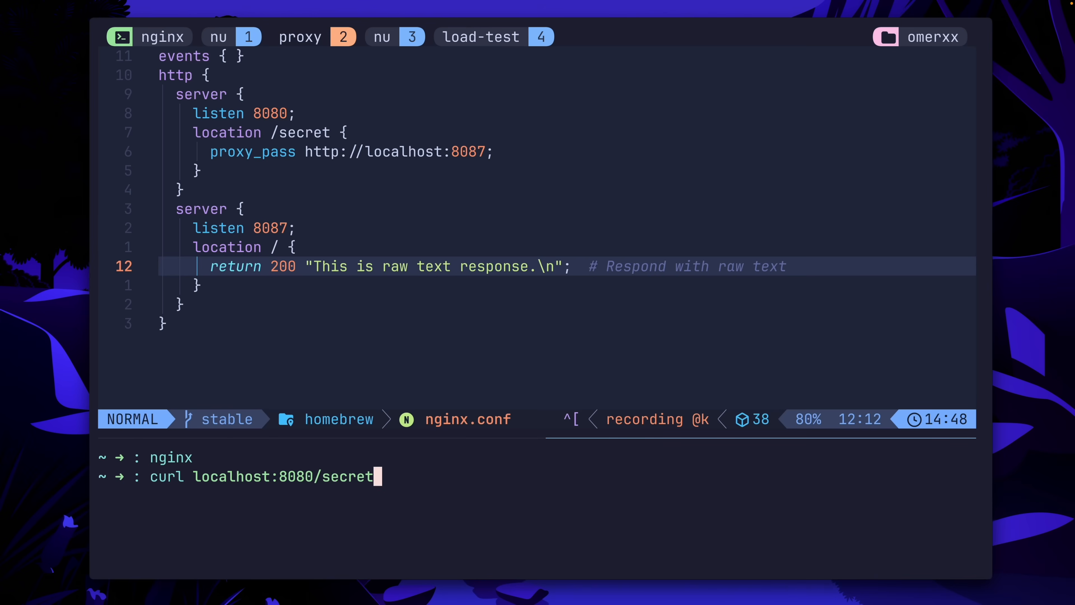
key(Return)
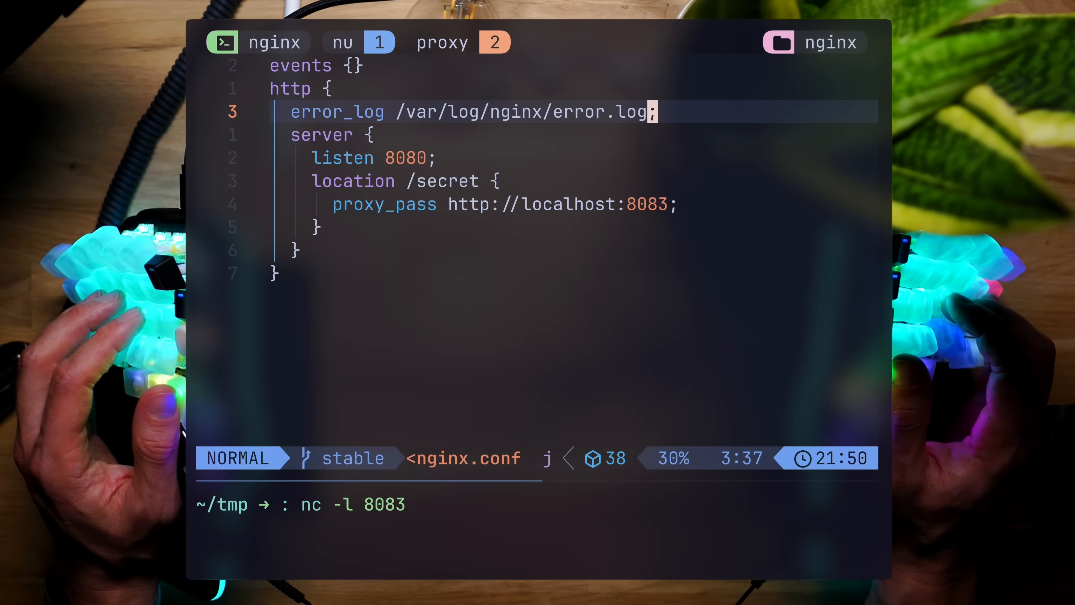
Step: Add access_log /var/log/nginx/access.log; to the http block and begin an s~/va substitution
text(acc)
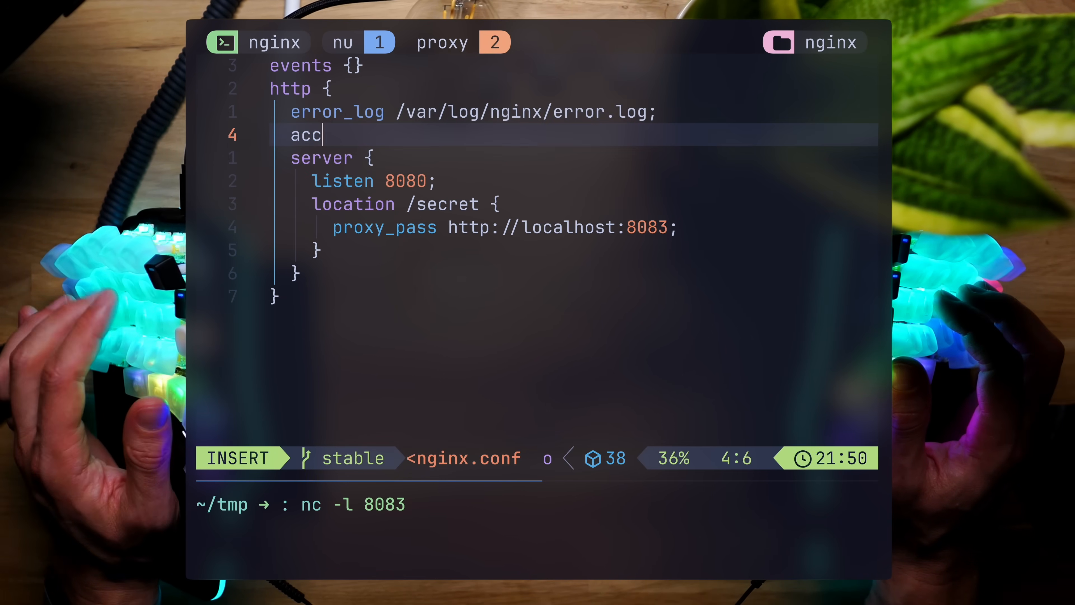
text(ess_log /var/log/nginx/access.log;)
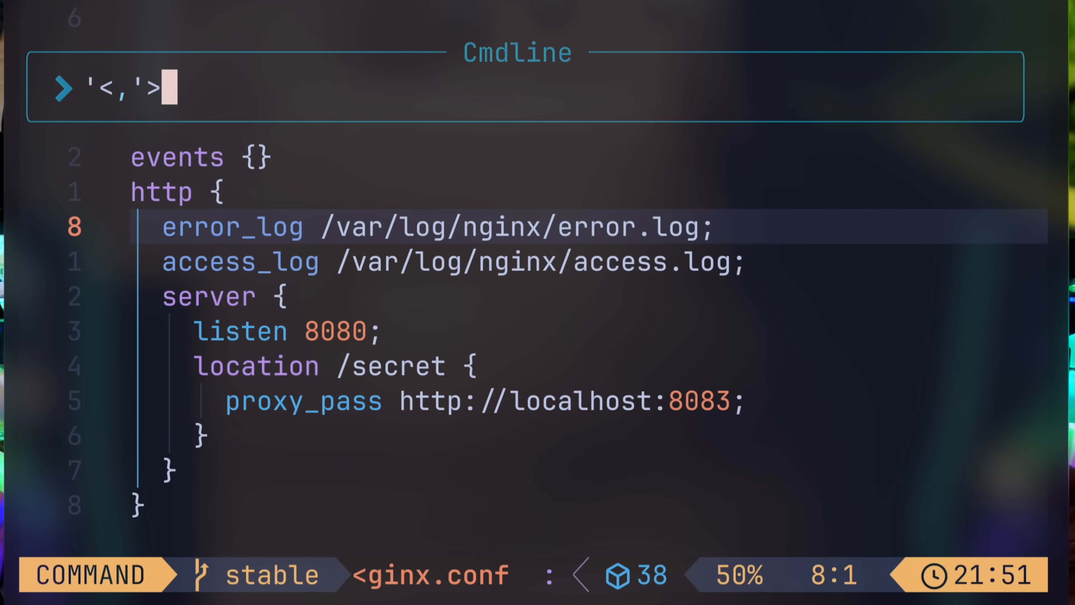
text(s~/va)
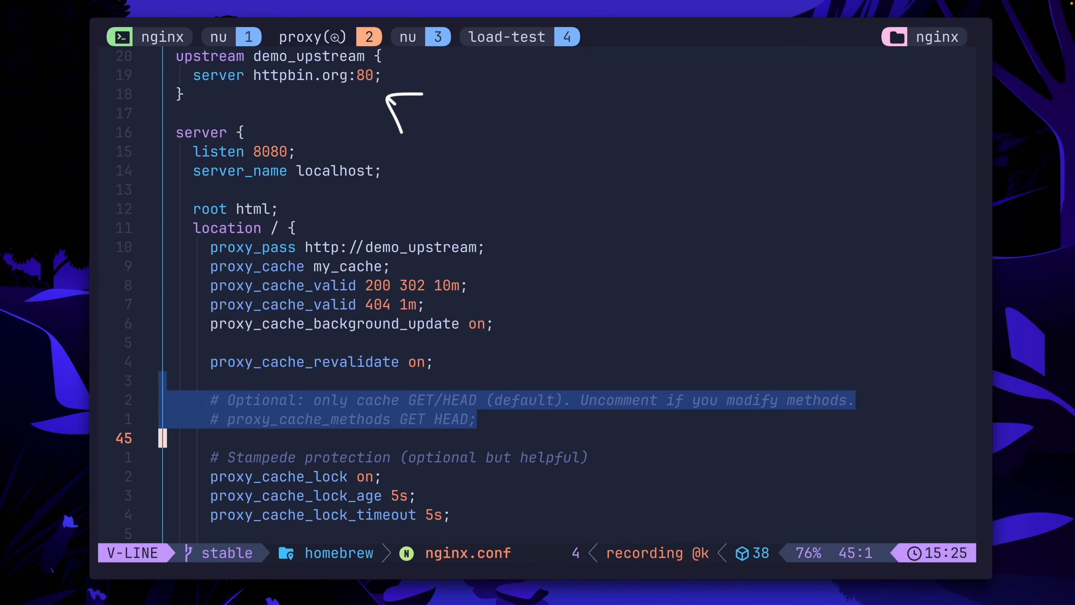
key(Escape)
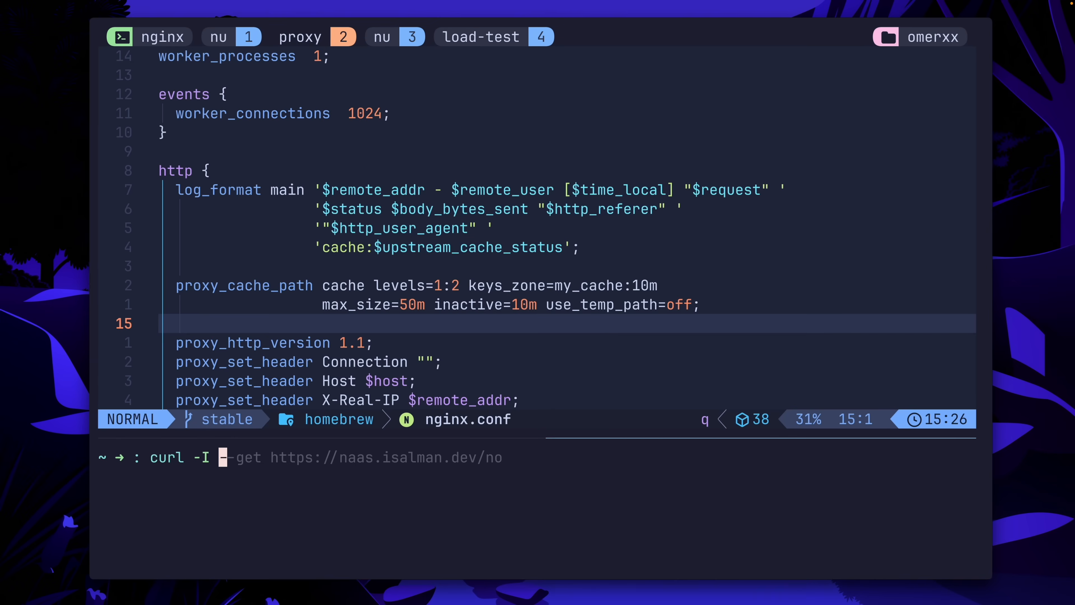
text(http://l)
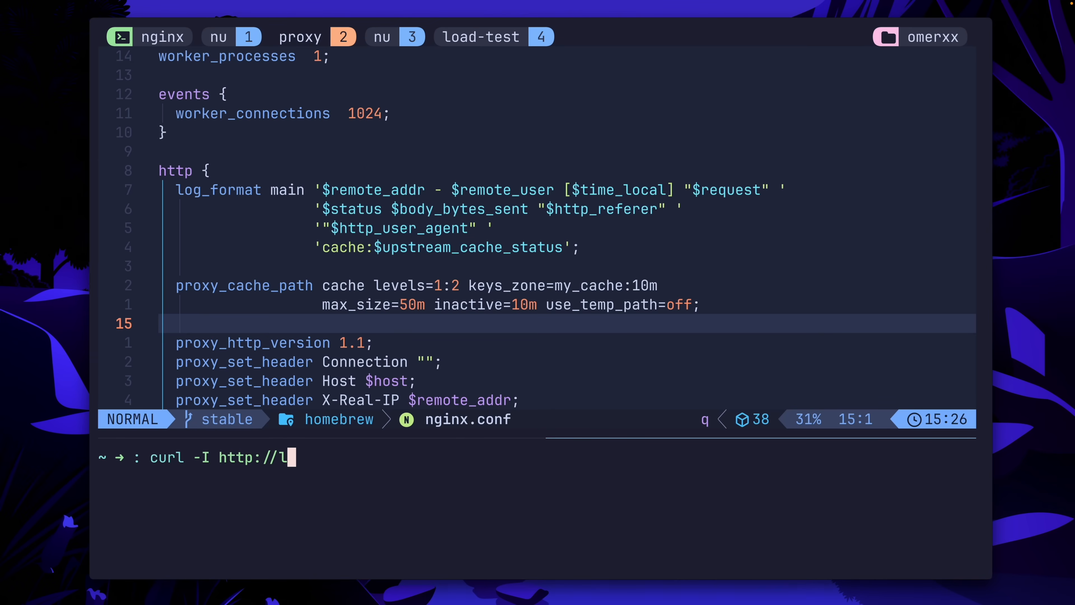
text(ocalhost:8080/get)
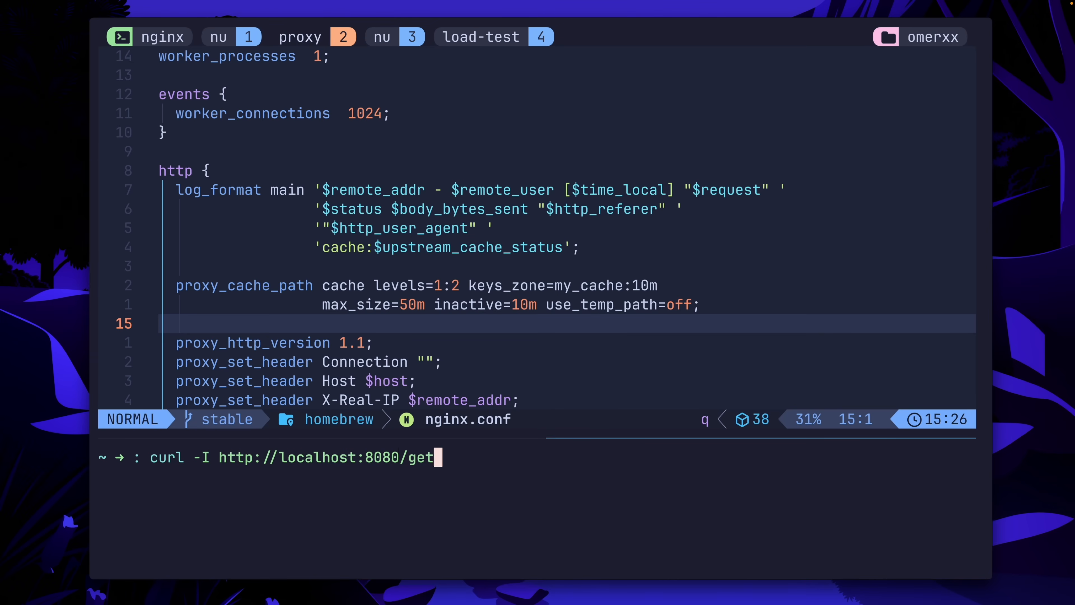
key(Return)
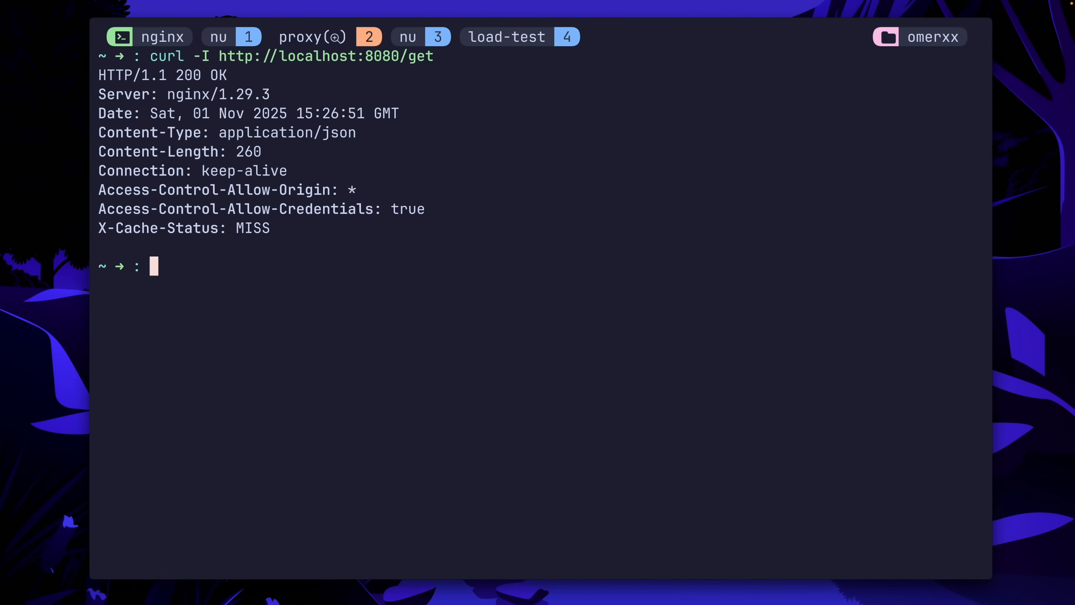
Step: Repeat the localhost:8080/get request to see X-Cache-Status change to HIT
key(Return)
text(curl -I http://localhost:8080/get)
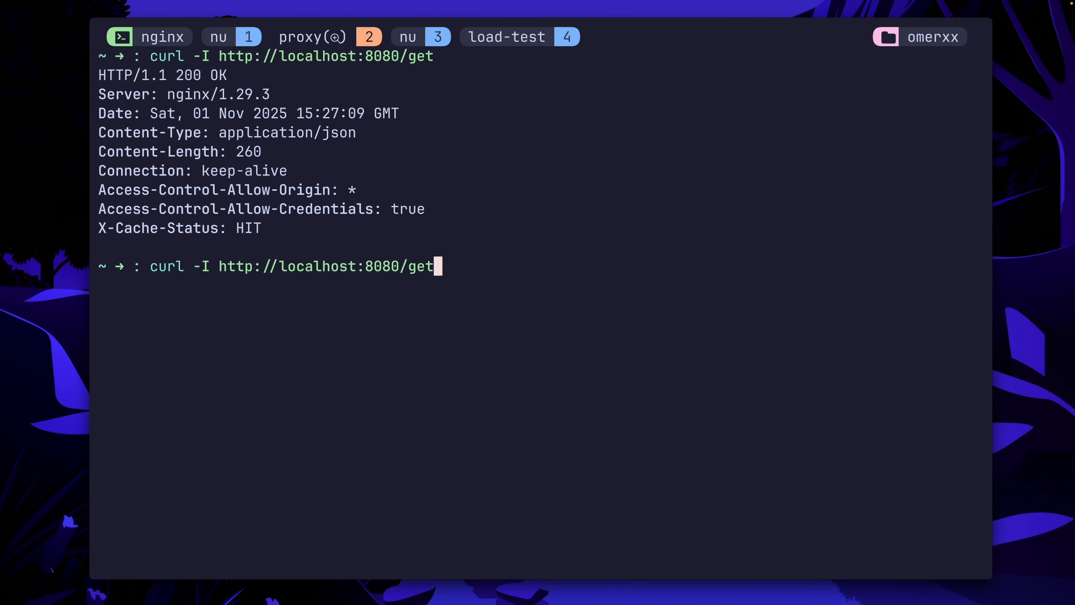
key(Return)
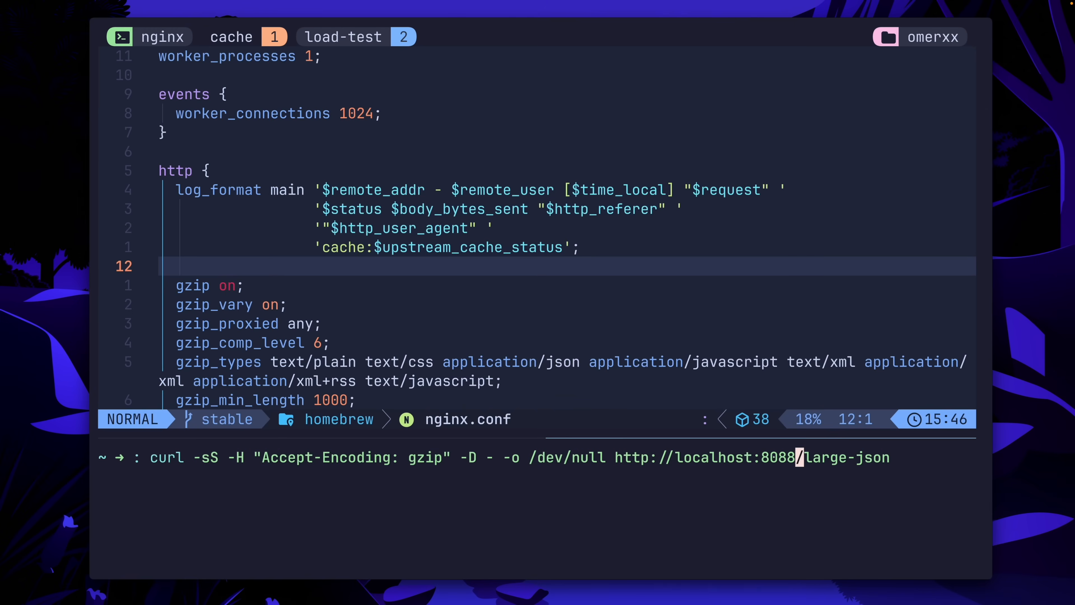
Step: Run the curl header check showing gzip encoding on the large-json response
key(Return)
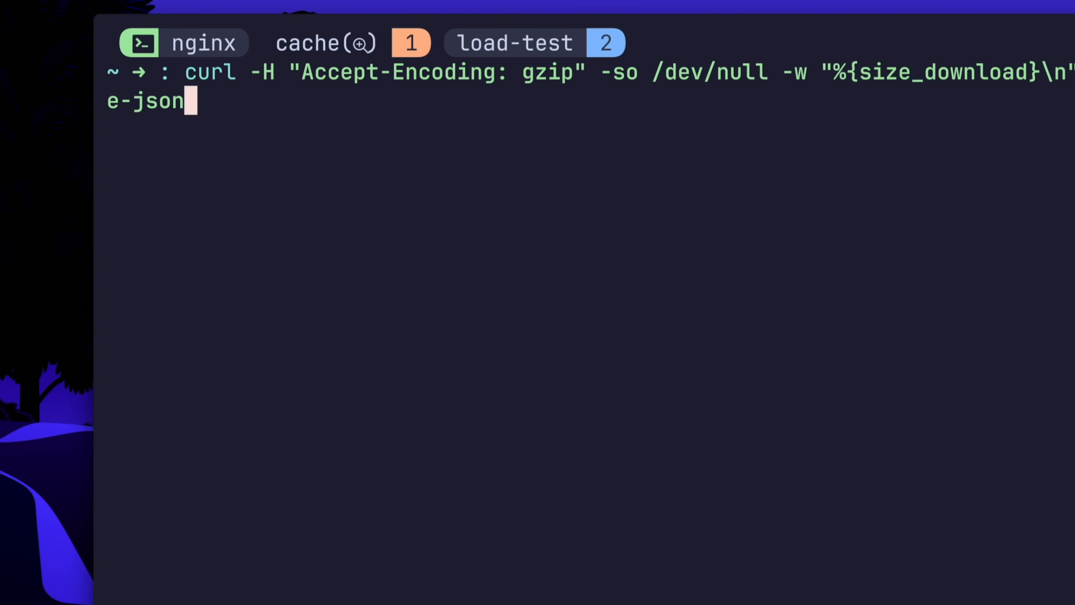
Step: Measure the large-json download size with gzip (408 bytes) and again without gzip
key(Return)
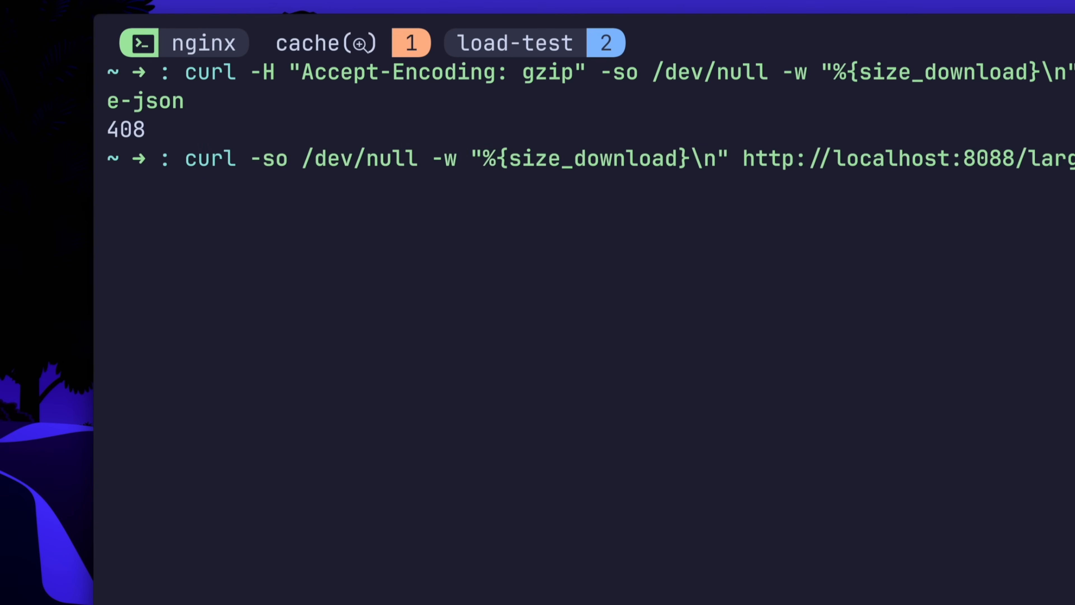
key(Return)
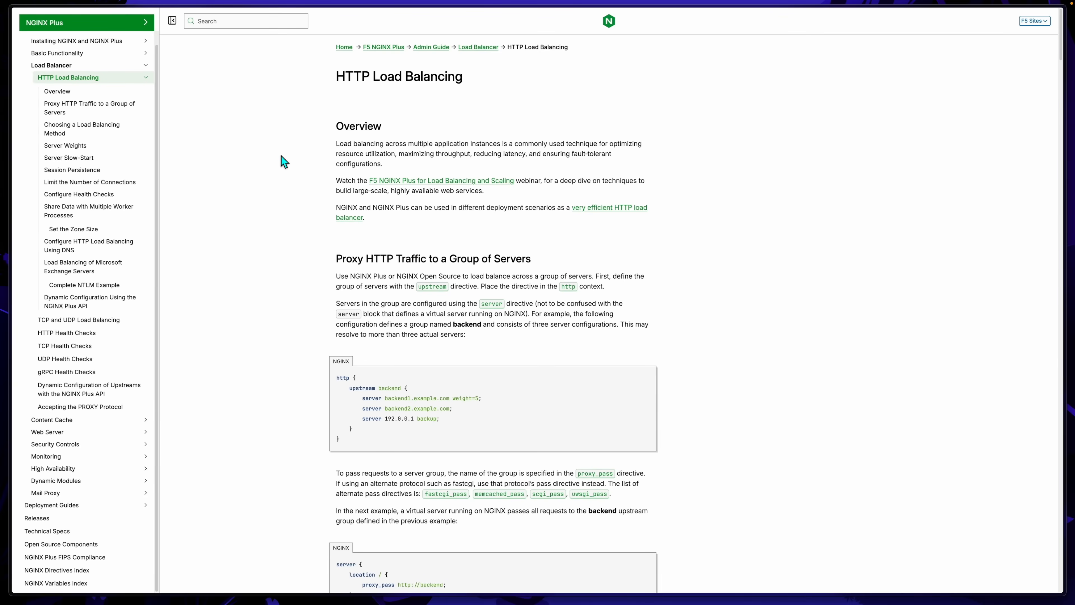
mouse_move(89, 127)
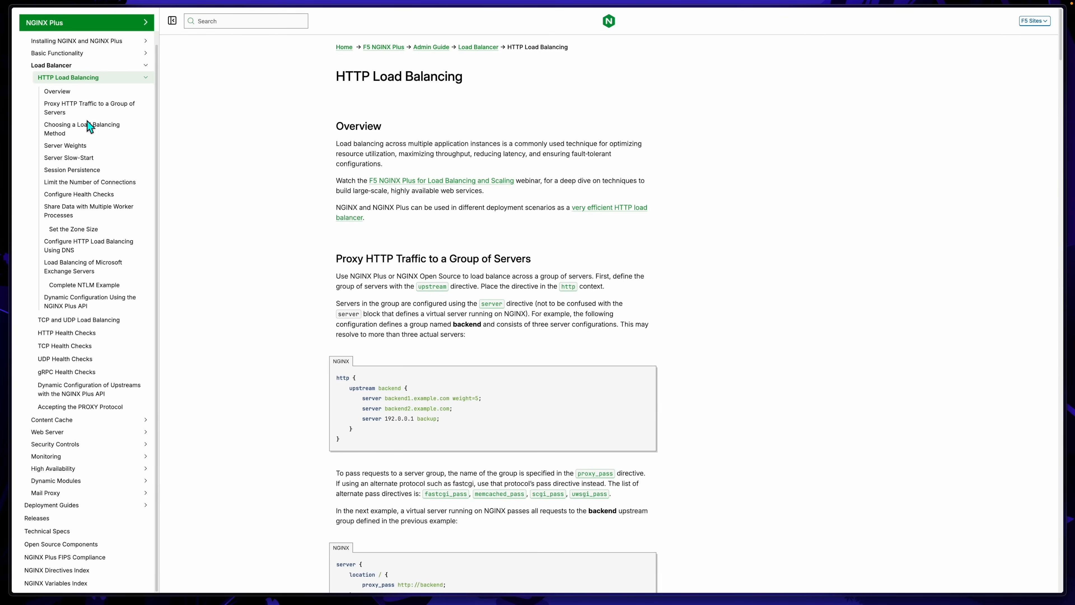
mouse_move(81, 240)
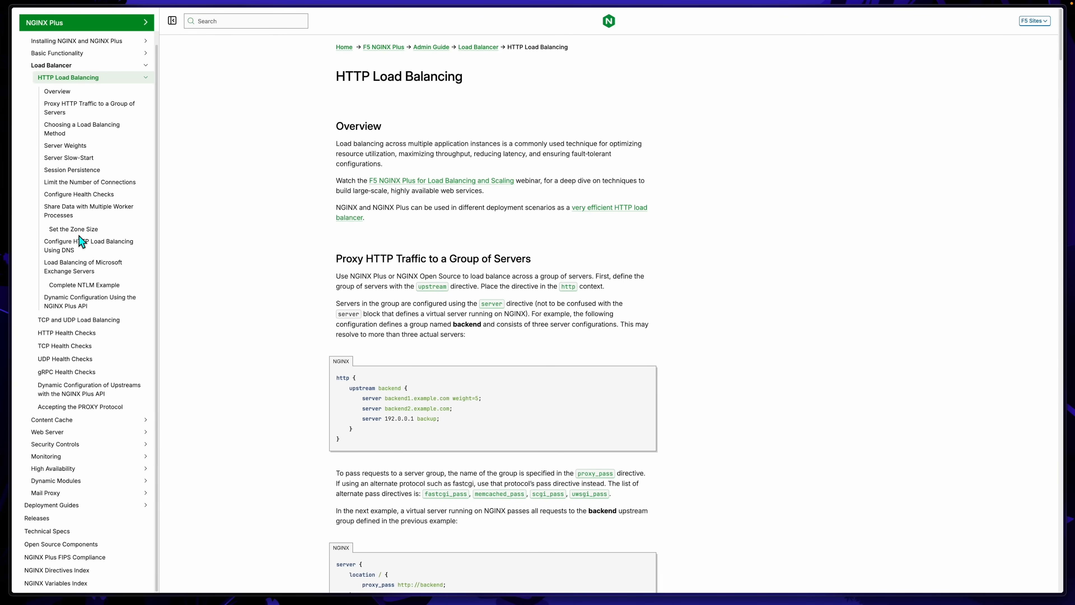
mouse_move(936, 107)
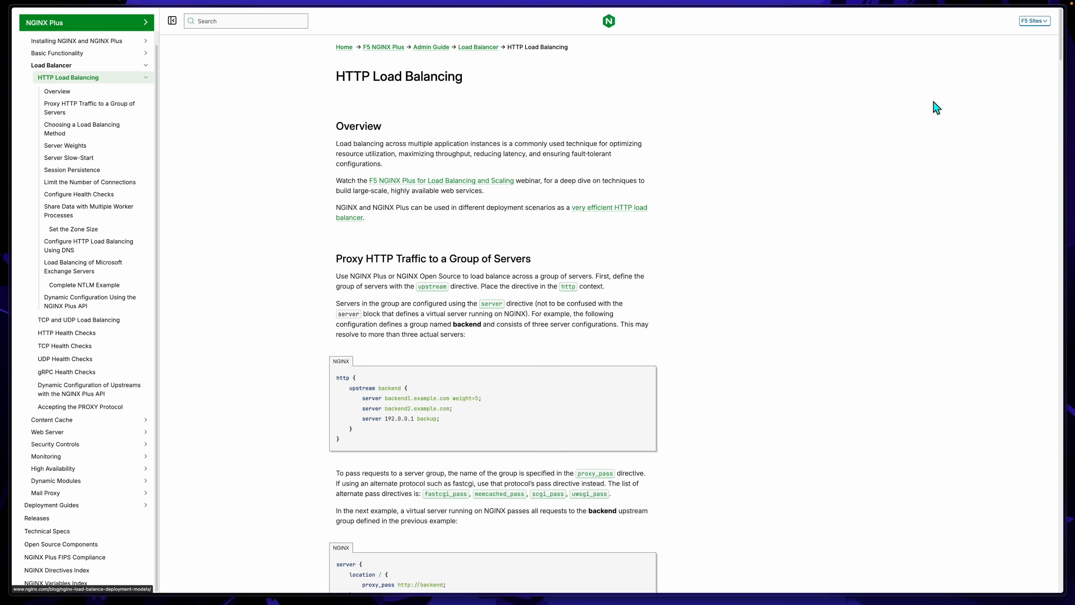
Step: Scroll the HTTP Load Balancing guide down to the Round Robin, Least Connections and IP Hash examples
scroll(down, 3)
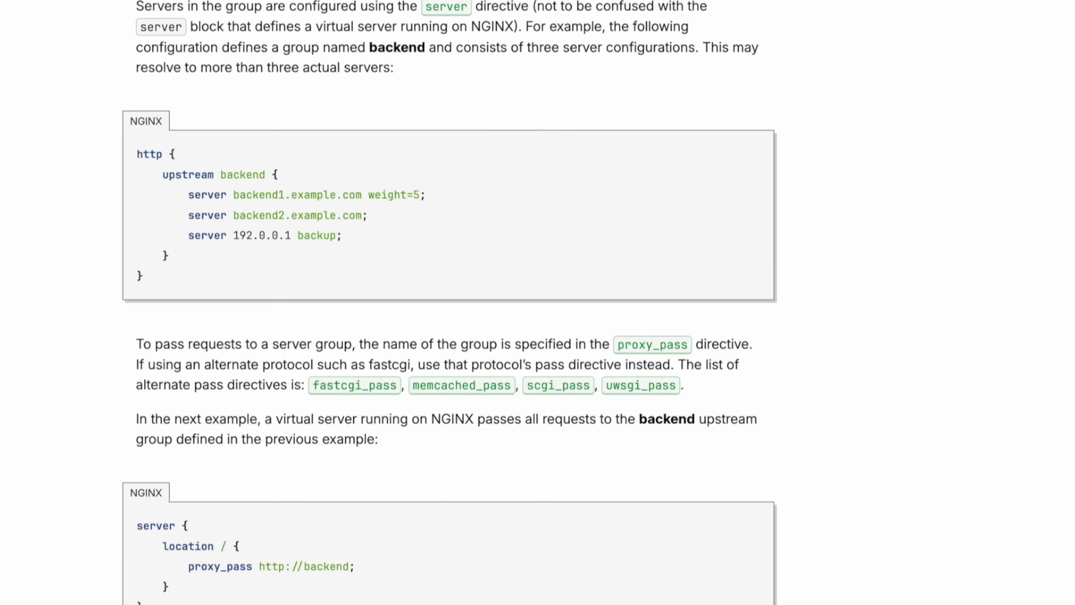
scroll(down, 3)
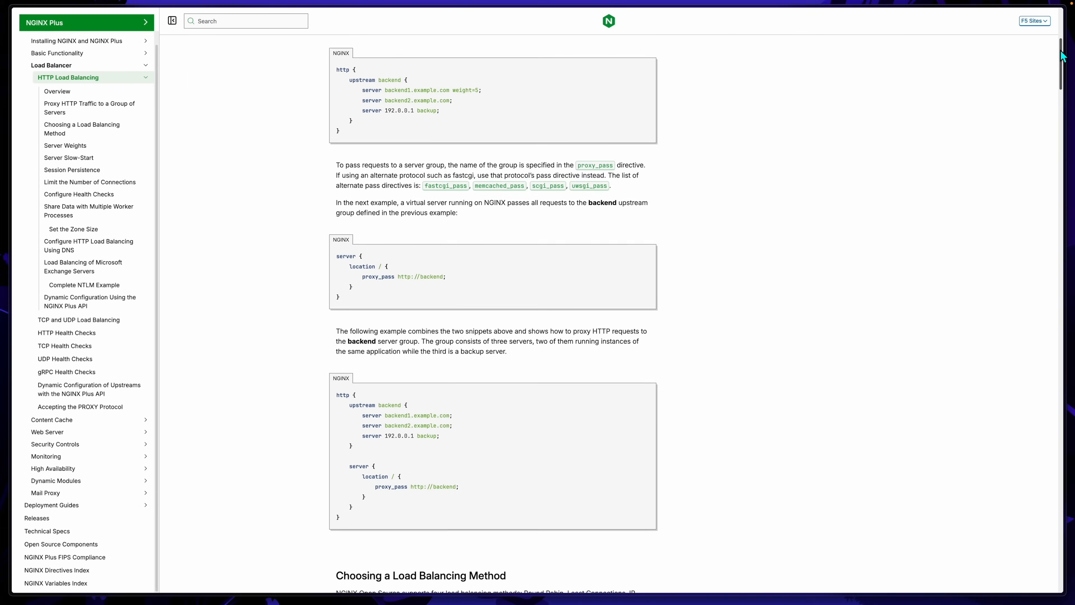
scroll(down, 3)
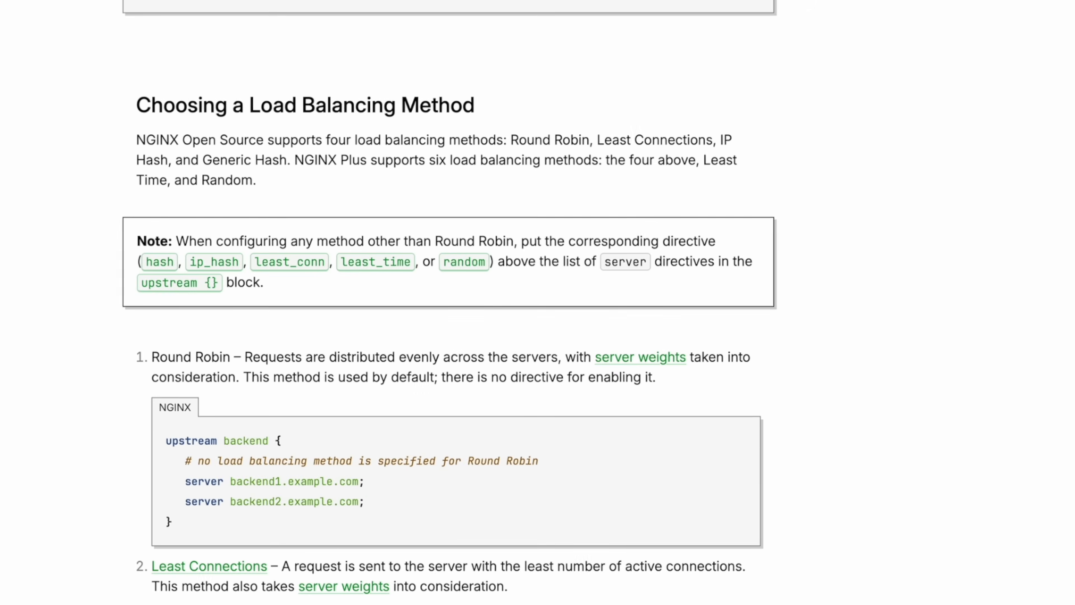
scroll(up, 3)
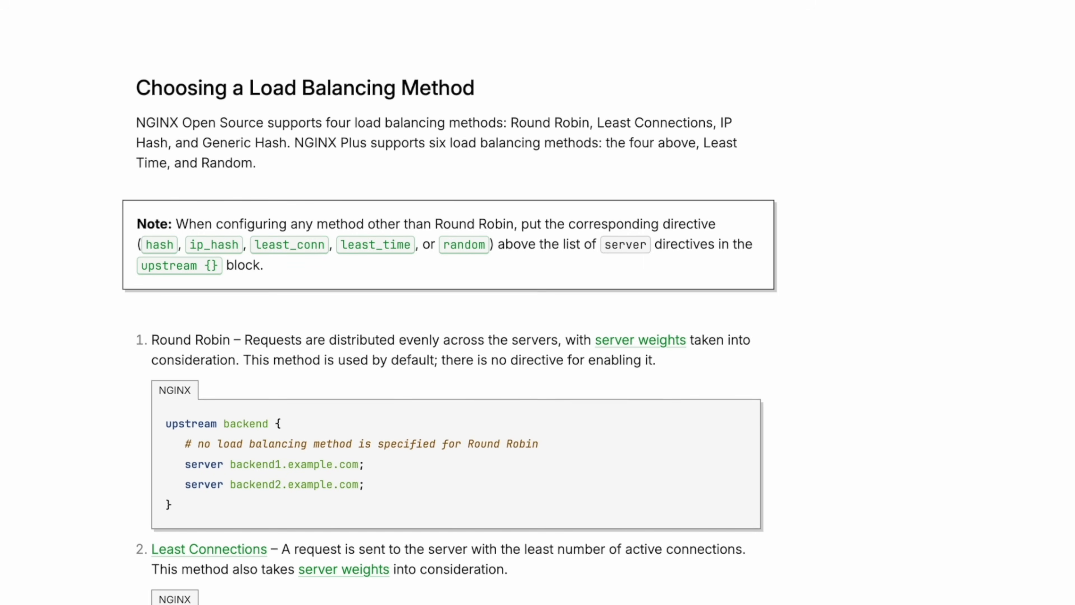
scroll(down, 3)
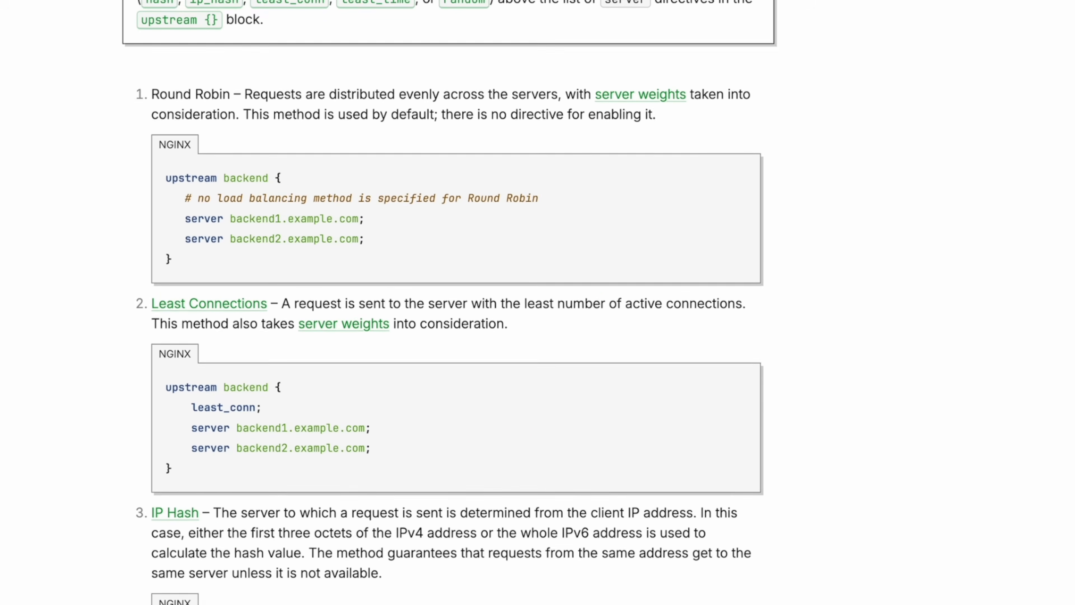
scroll(down, 3)
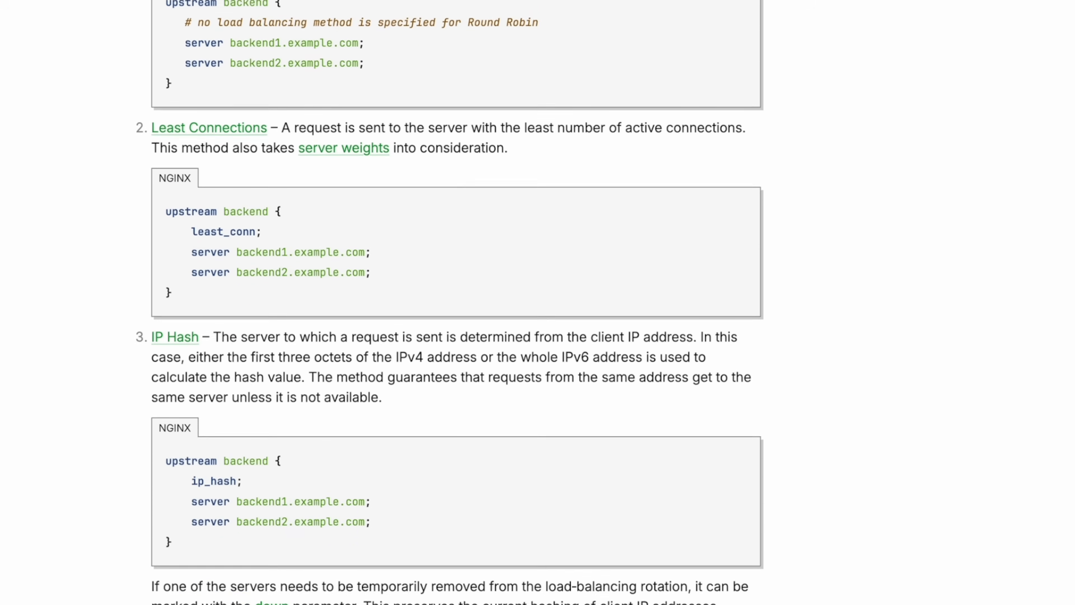
scroll(down, 3)
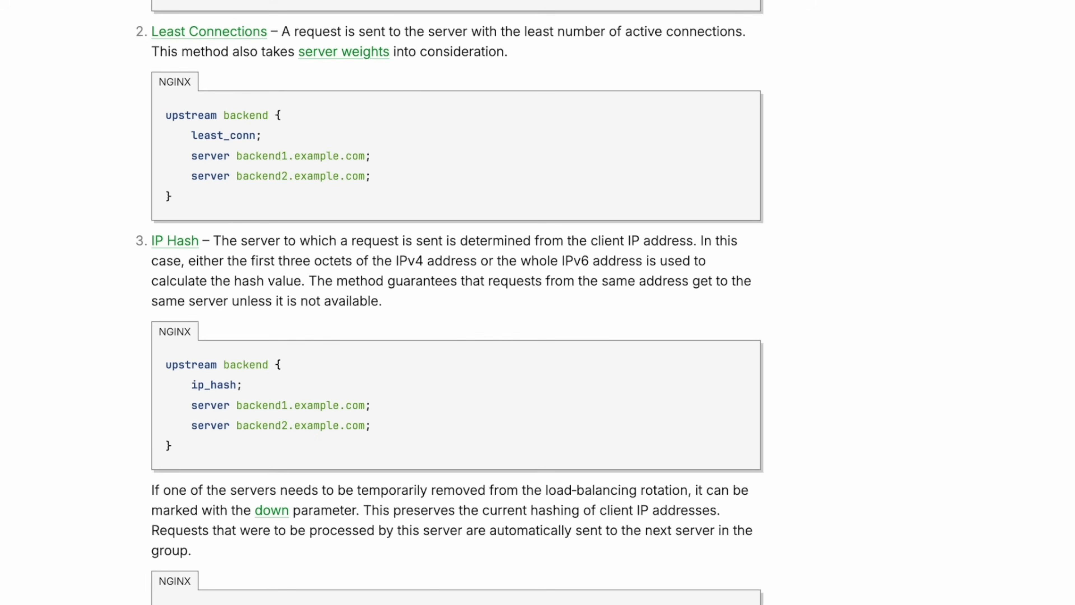
scroll(down, 3)
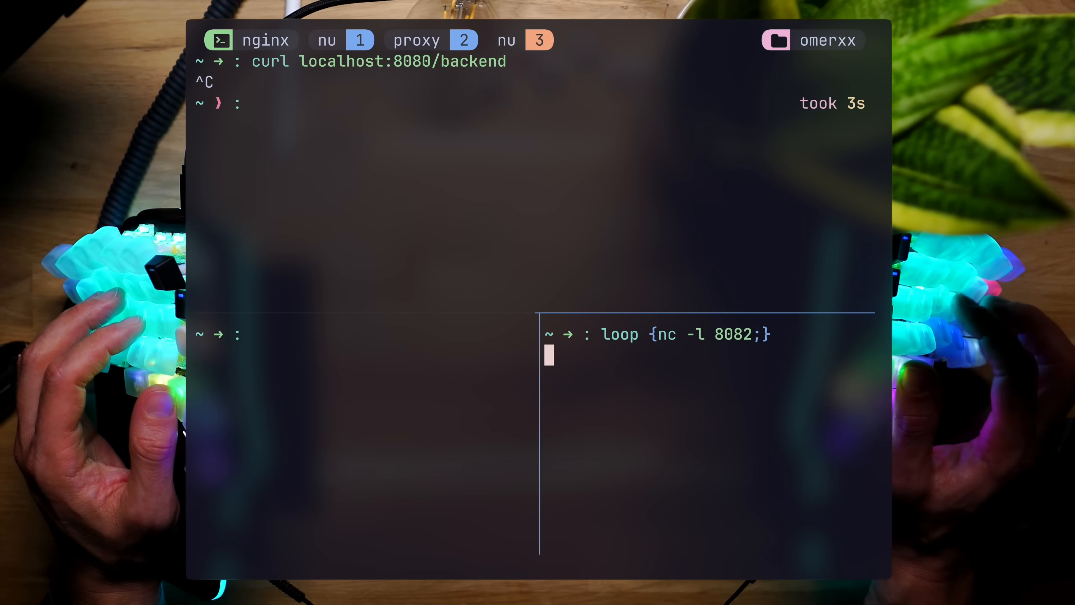
Step: Run loop {nc -l 8081;} as a netcat listener and curl localhost:8080/backend again
text(loop {nc -l 8081;})
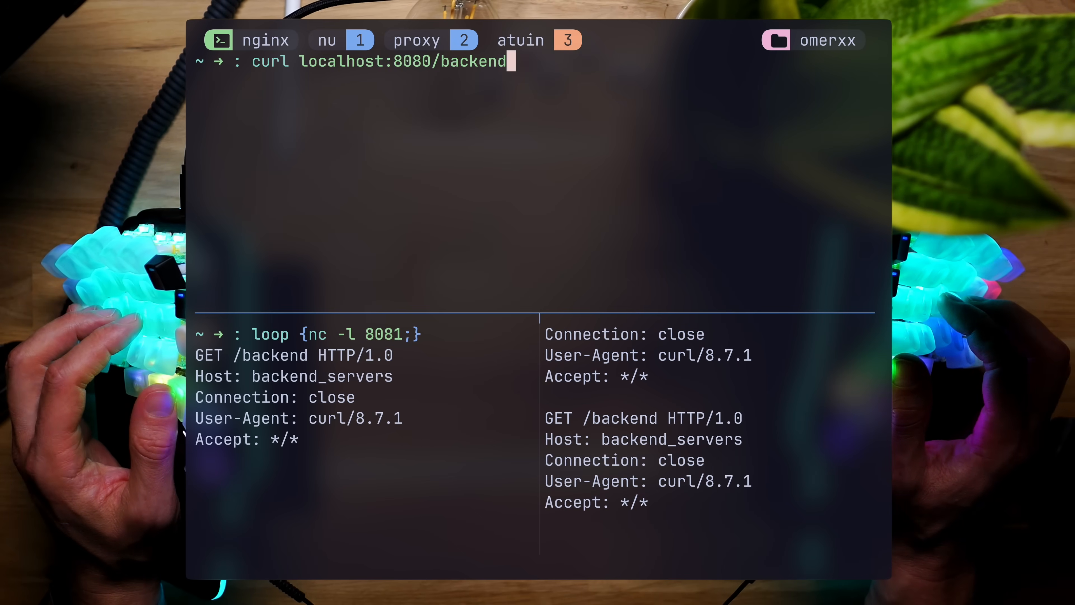
key(Return)
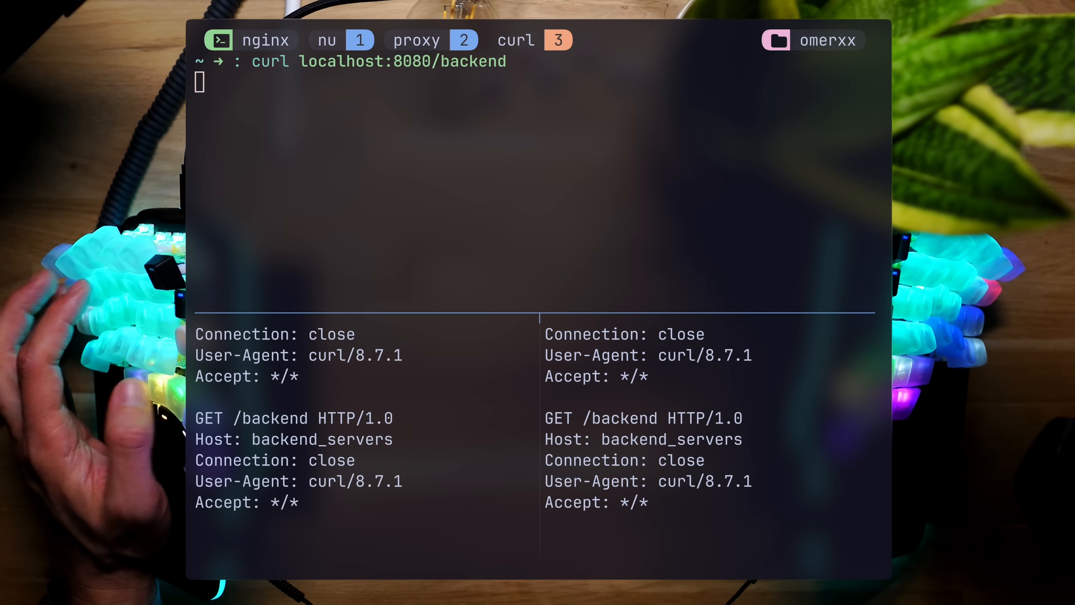
click(416, 39)
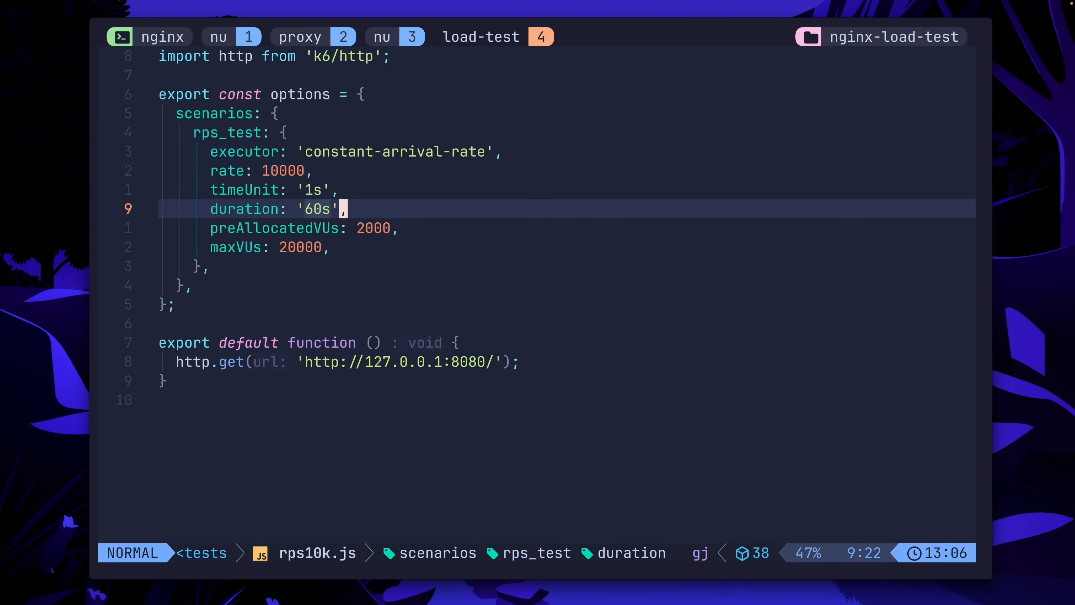
Step: Write rps10k.js with the duration shortened from '60s' to '30s' at 10000 requests per second
key(:)
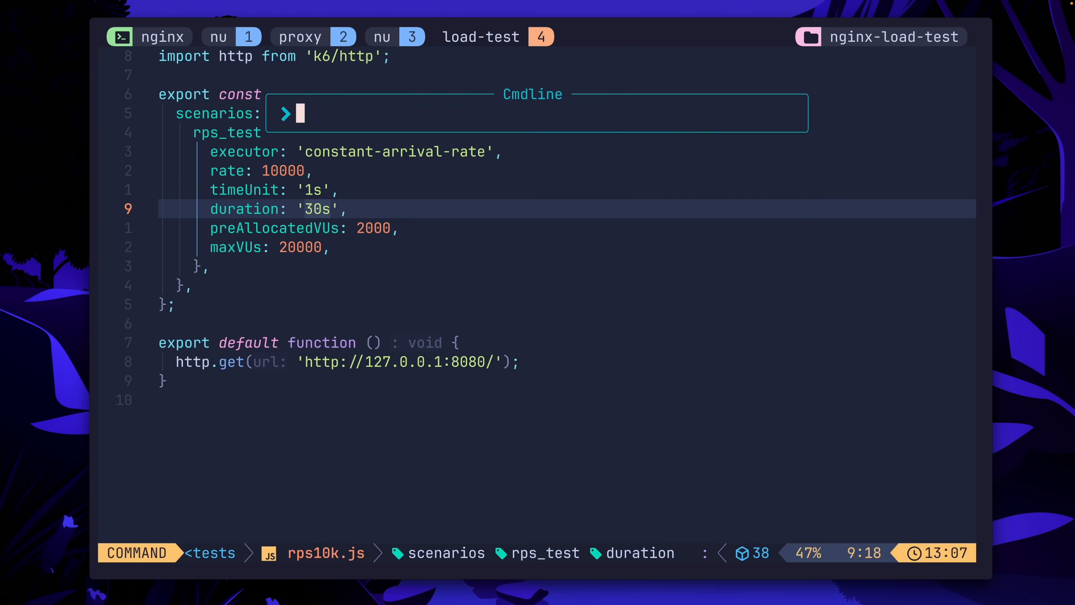
key(Return)
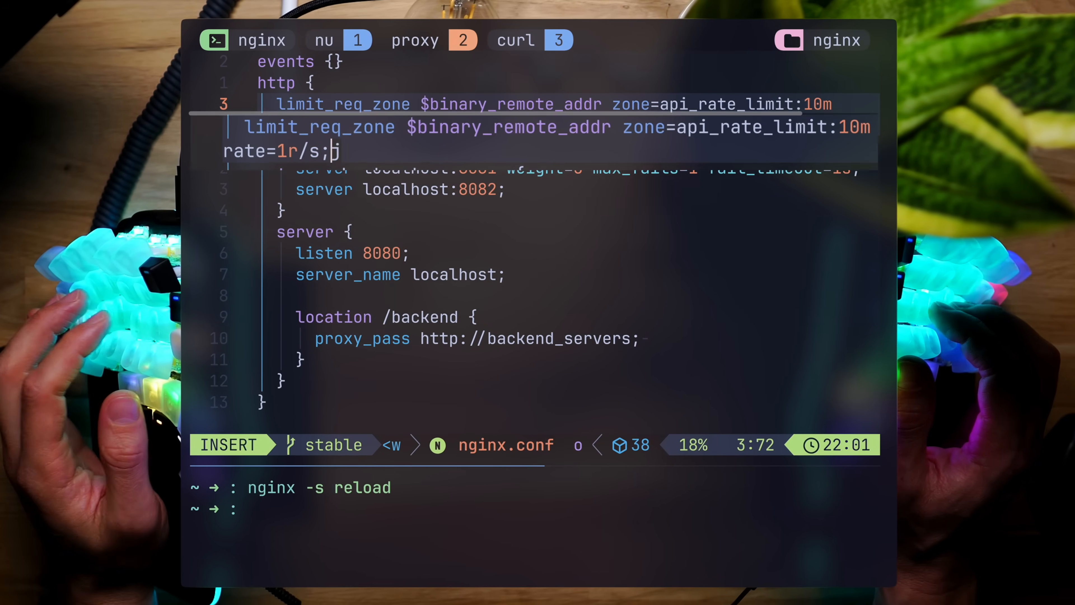
Step: Finish the limit_req_zone $binary_remote_addr zone=api_rate_limit:10m rate=1r/s; line
key(Escape)
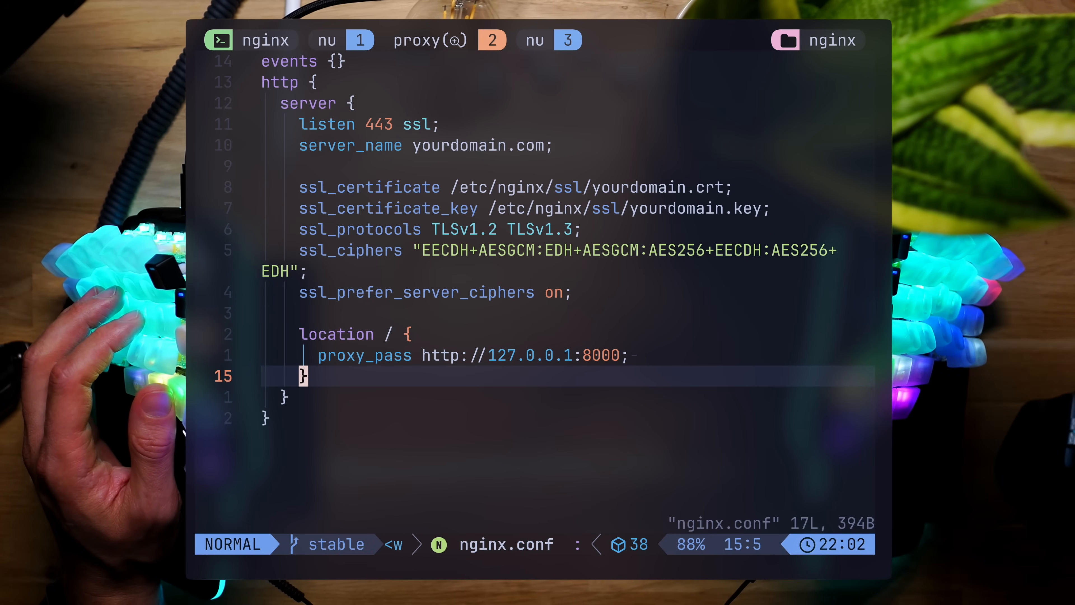
Step: Save the SSL server config and run nginx -t in the floating terminal in homebrew/etc/nginx
key(V)
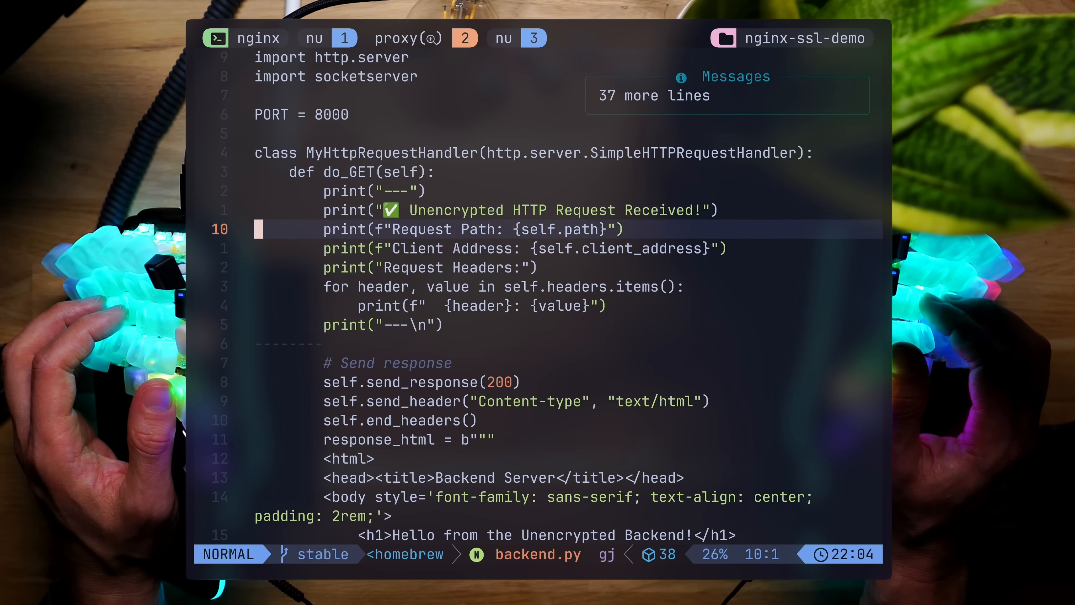
scroll(down, 3)
text(ng)
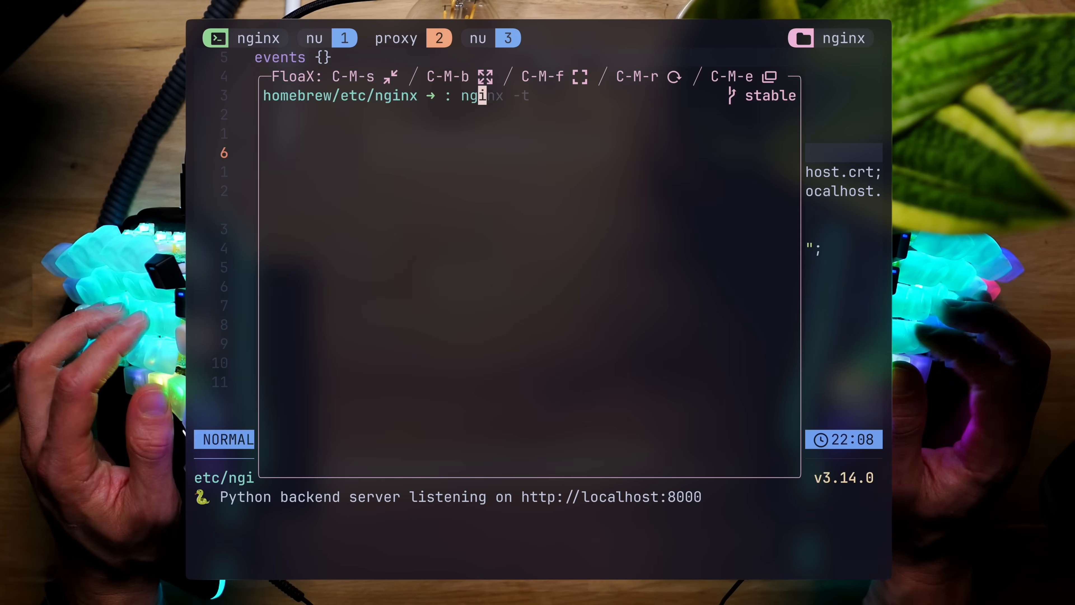
key(Return)
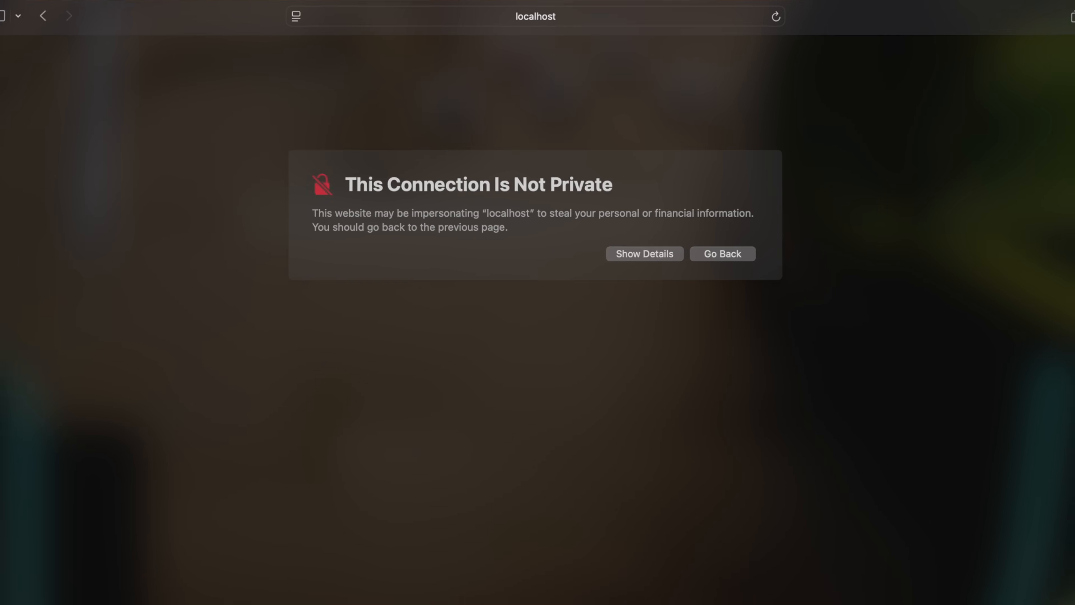
Step: Show the warning details and view the untrusted local.yourdomain.com certificate for localhost
click(643, 253)
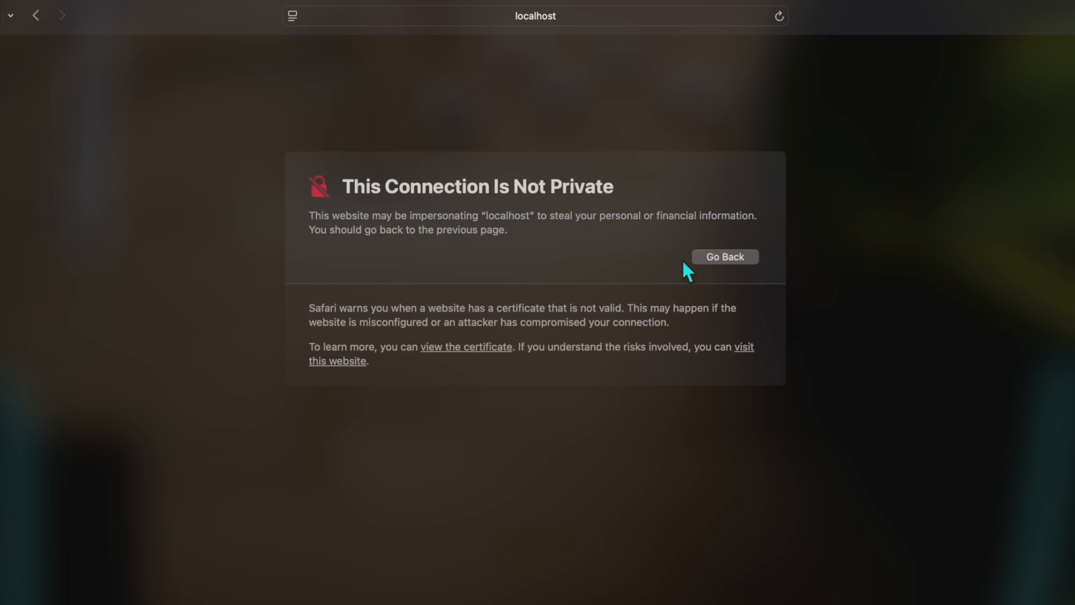
mouse_move(478, 357)
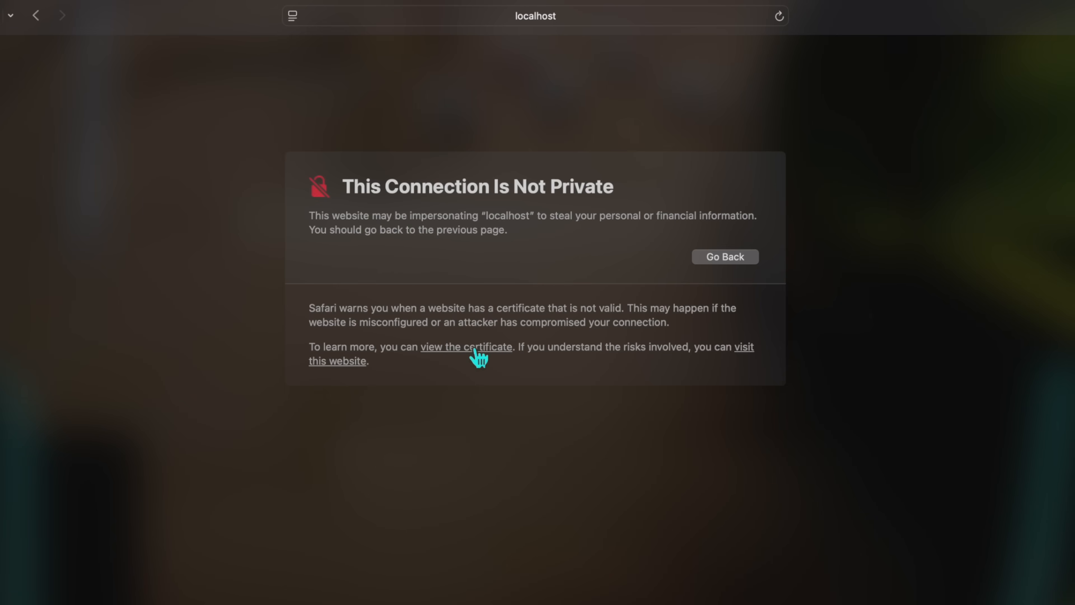
click(465, 346)
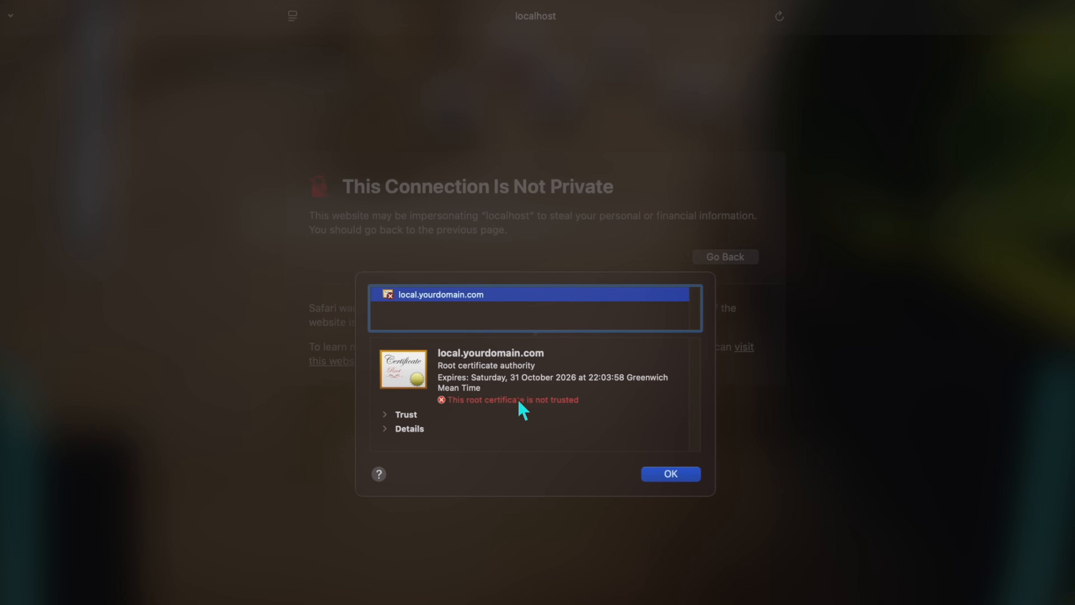
click(670, 474)
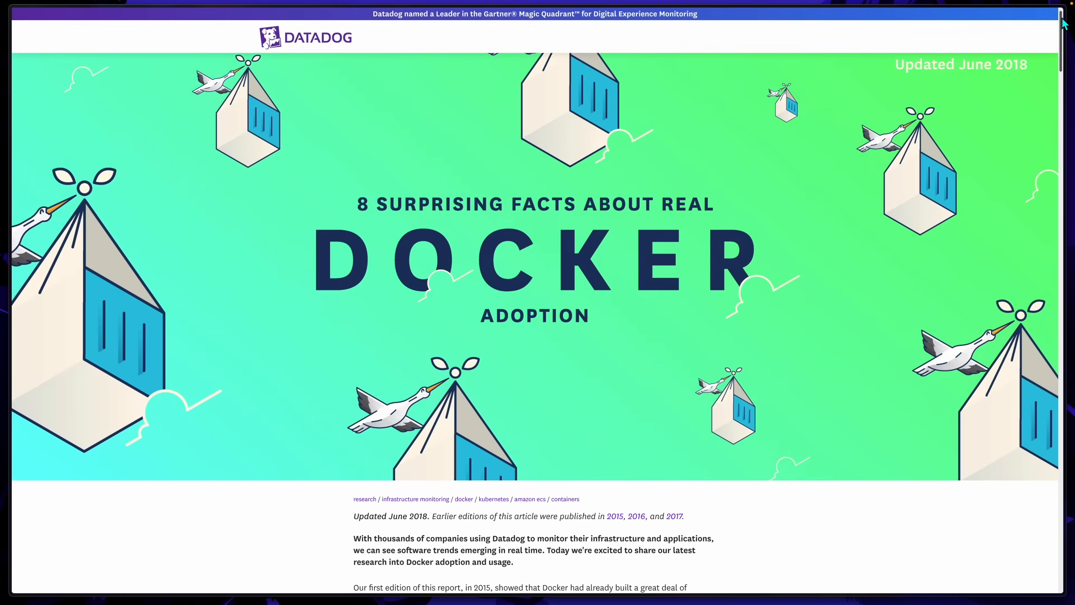
Step: Scroll through Datadog's '8 Surprising Facts About Real Docker Adoption' article
scroll(down, 3)
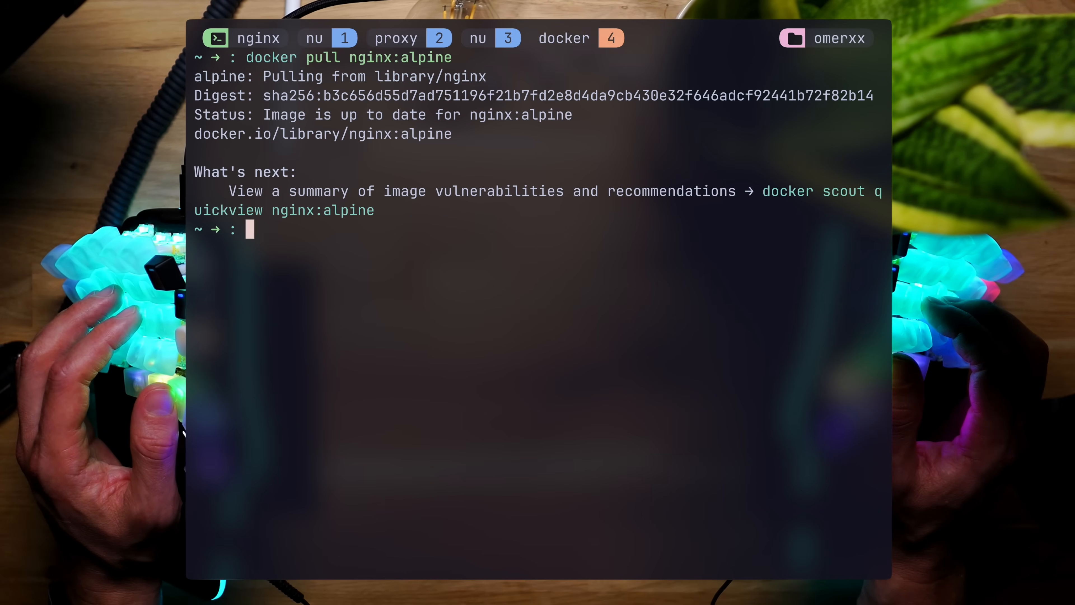
Step: Pull nginx:alpine and step through the docker images nginx rows for alpine, latest and alpine-slim
text(docker pull nginx:alpine:)
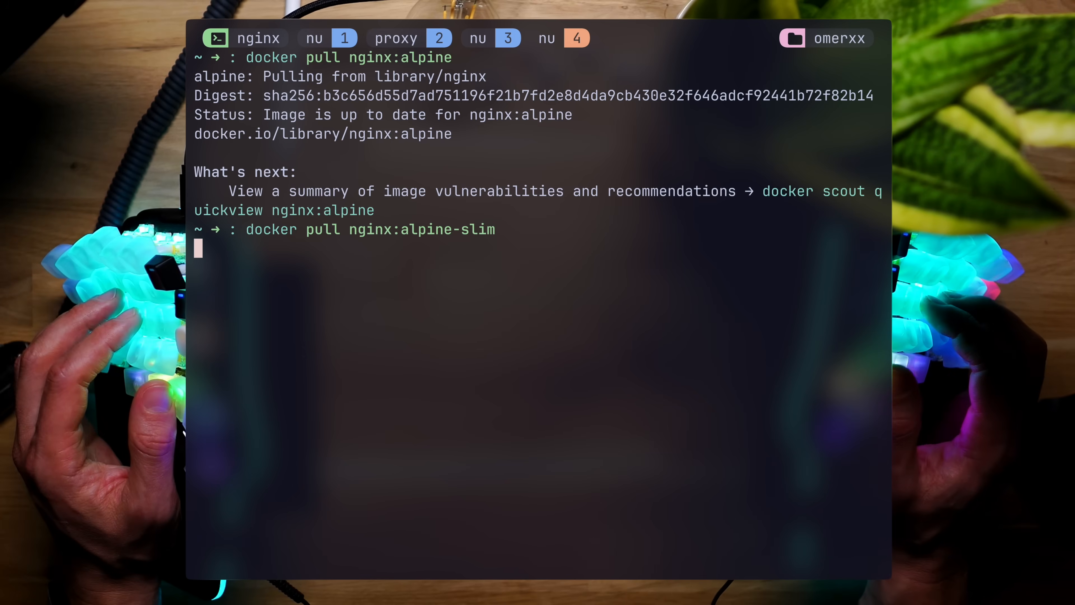
key(Return)
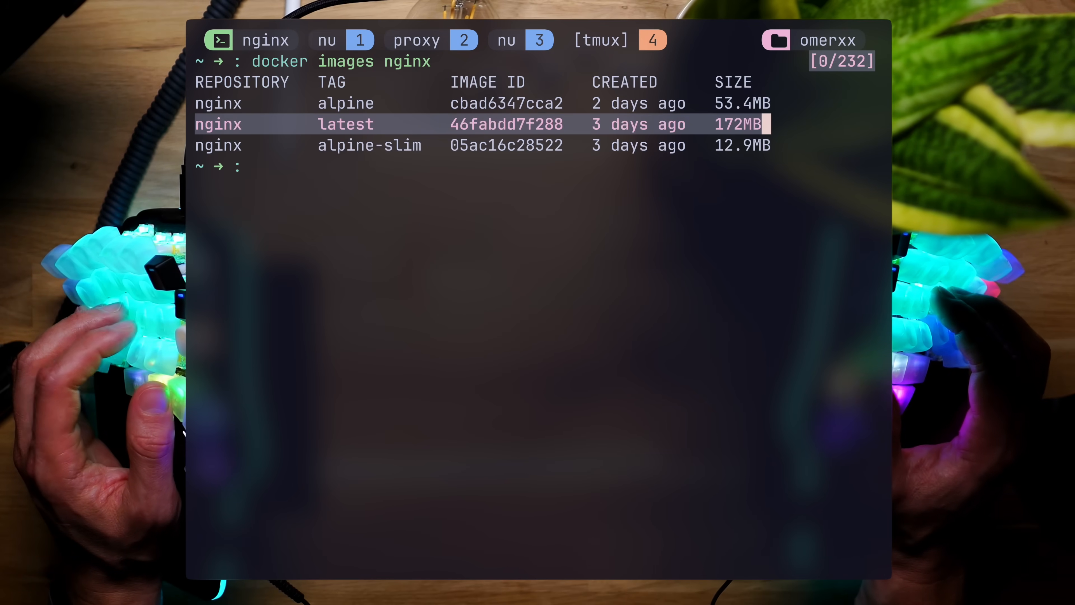
key(Up)
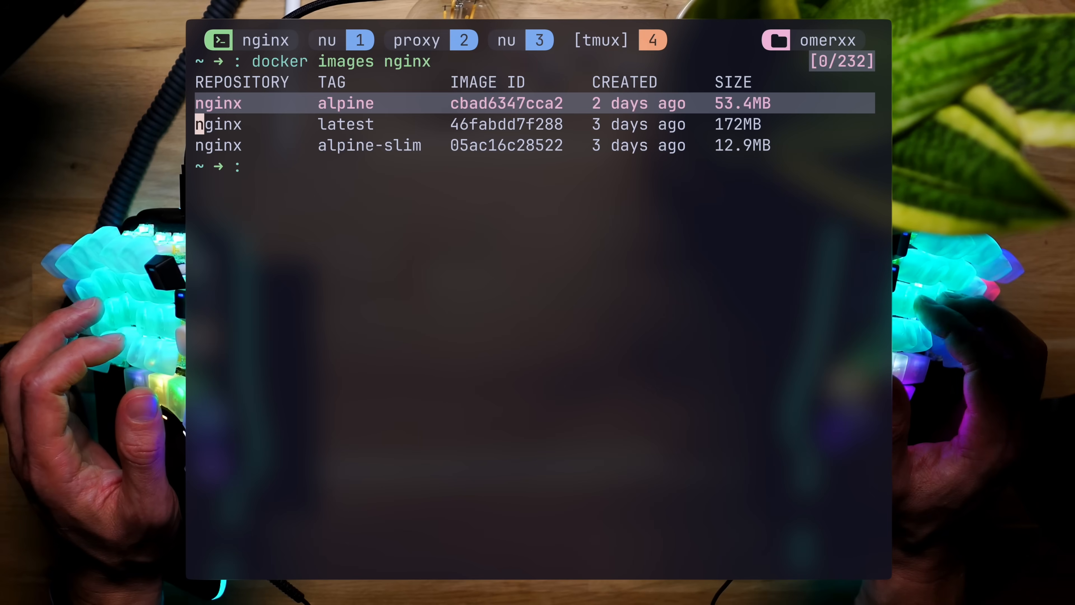
key(Down)
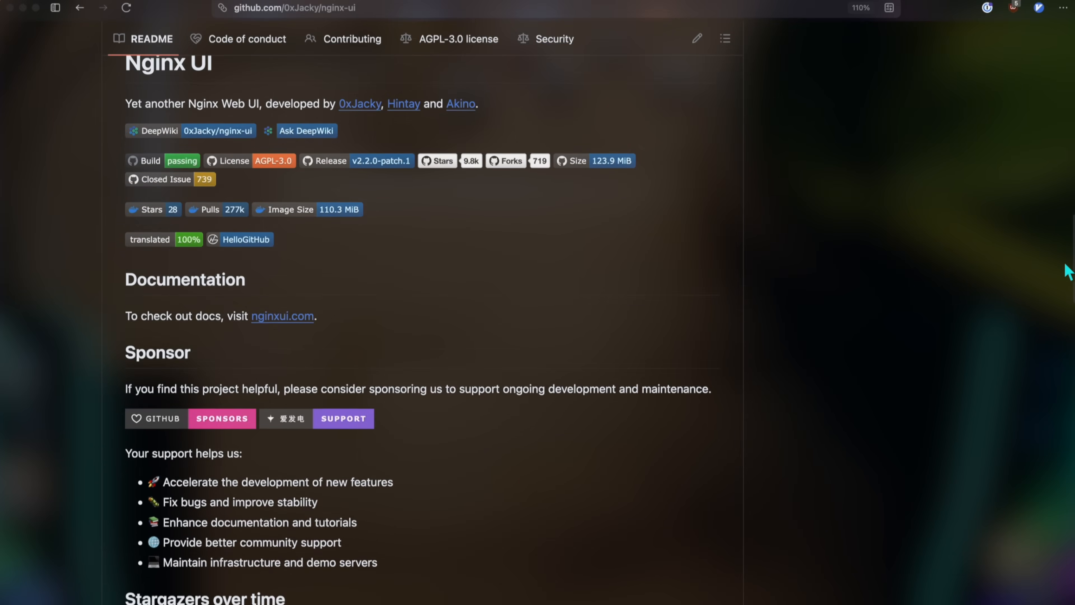
Step: In the Nginx UI demo view the Nginx dashboard, edit nginx-ui.conf, and show the live access logs
scroll(down, 3)
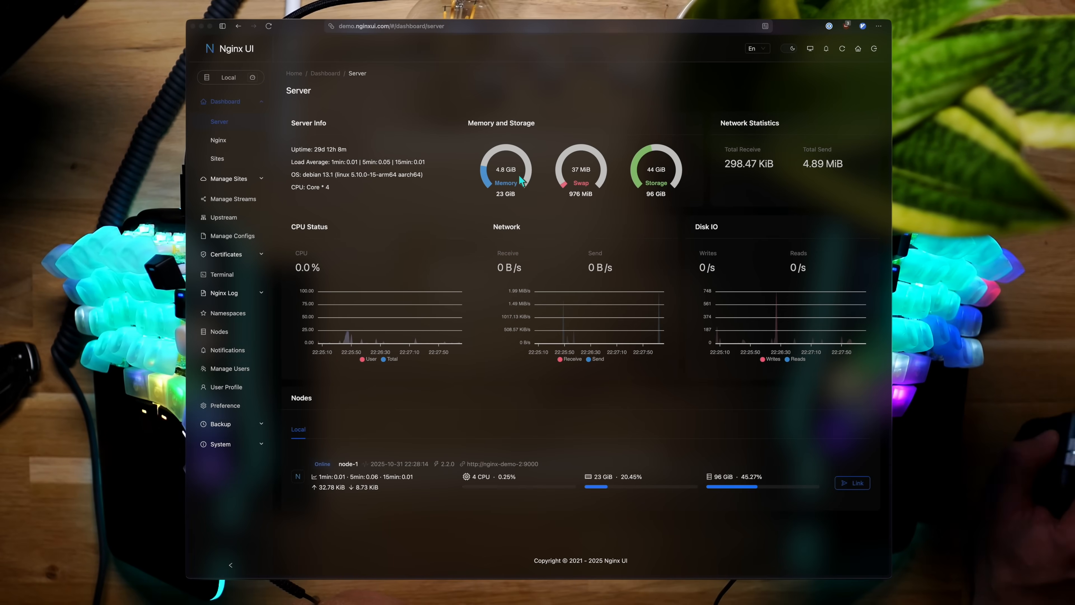
click(218, 140)
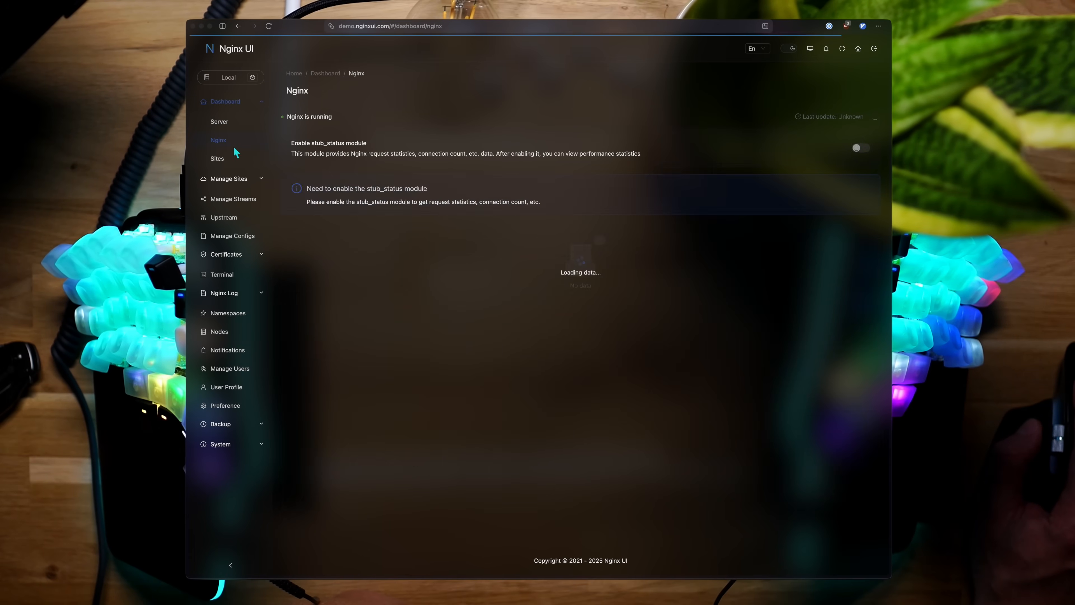
click(855, 147)
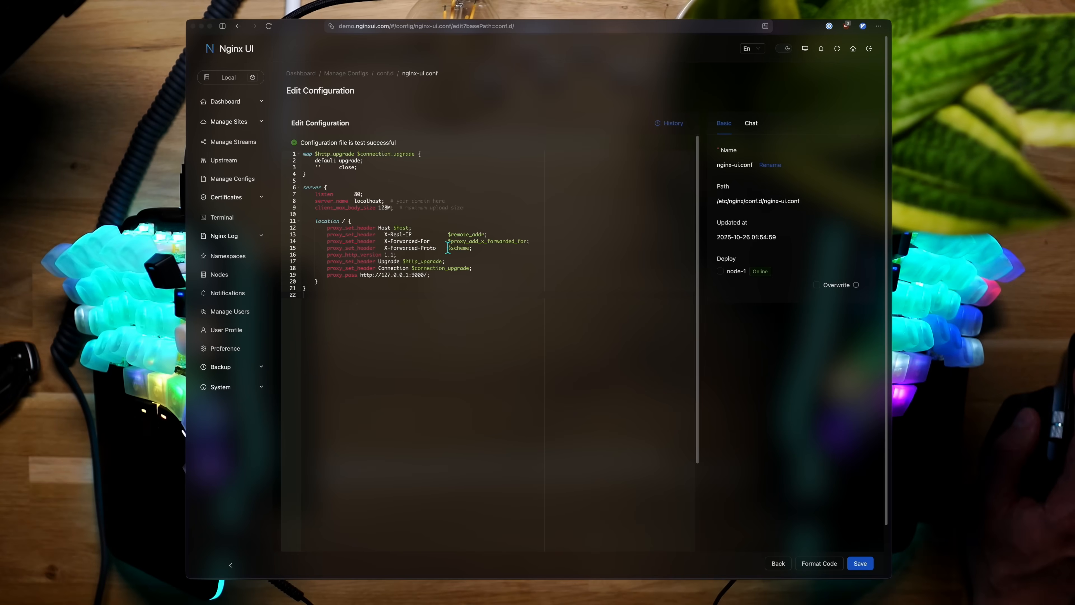
click(224, 236)
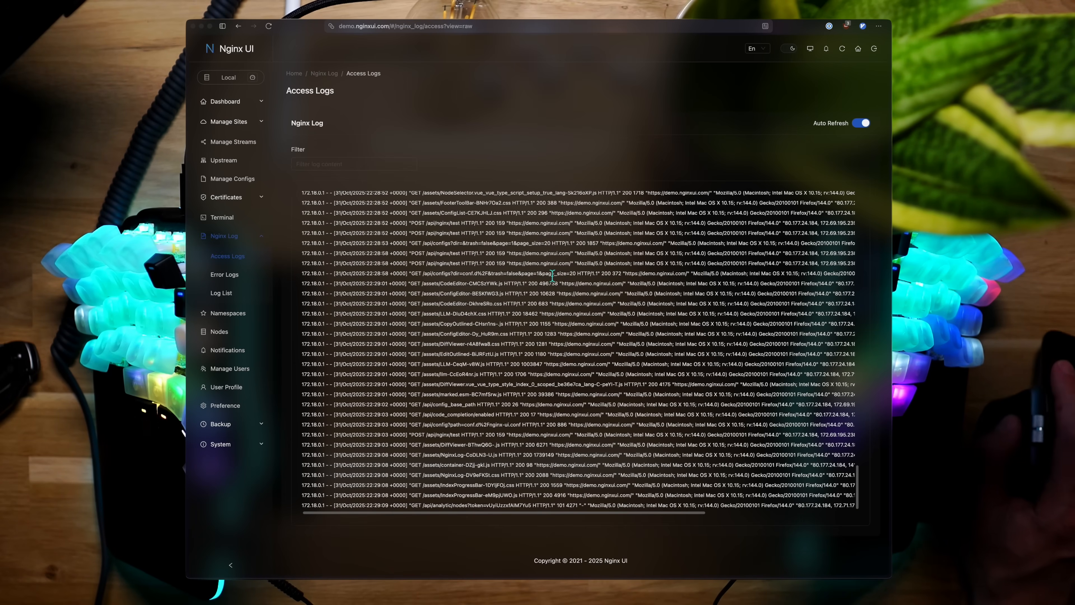
mouse_move(491, 289)
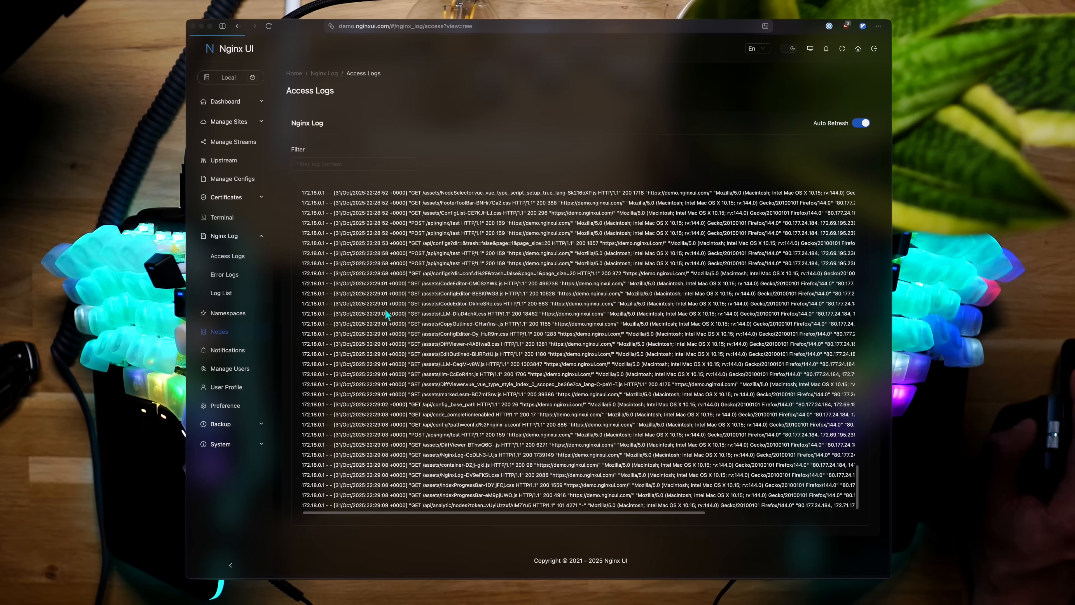
click(219, 332)
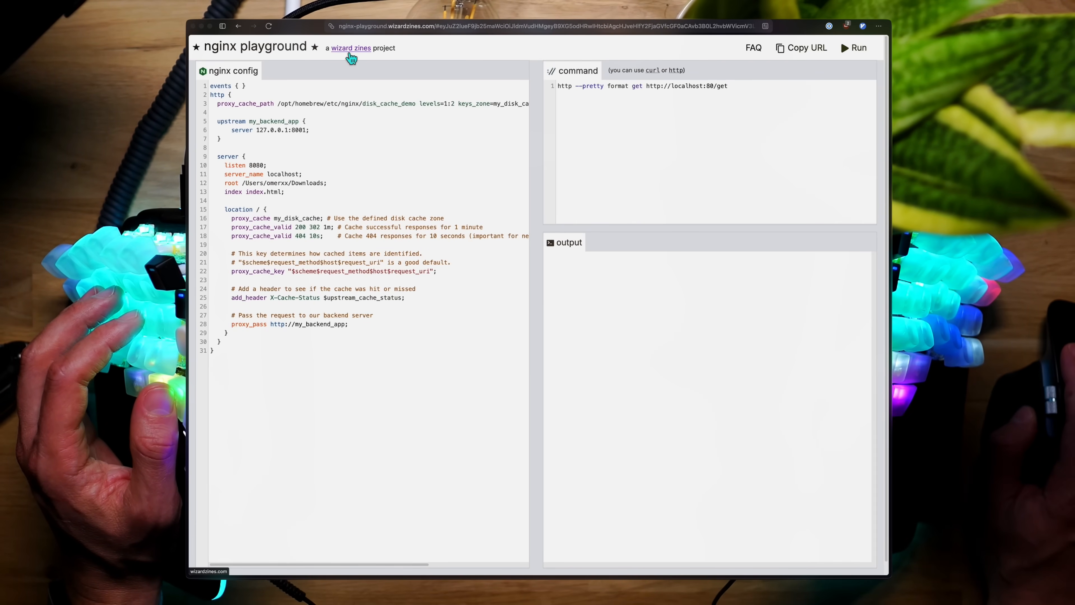
Step: Replace the nginx playground config with a bare server block and run it
click(351, 48)
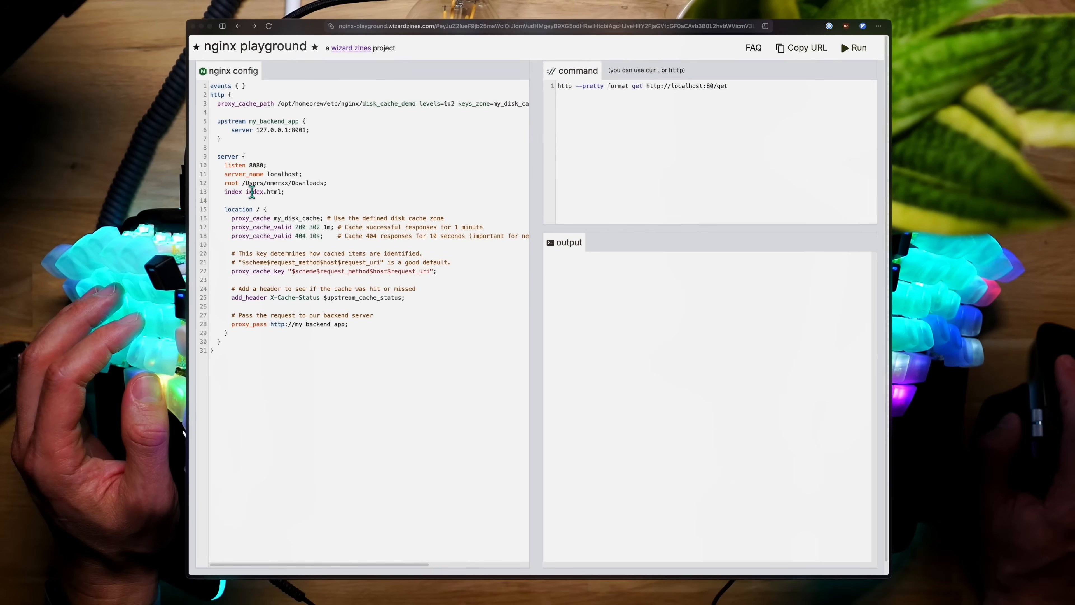
click(858, 48)
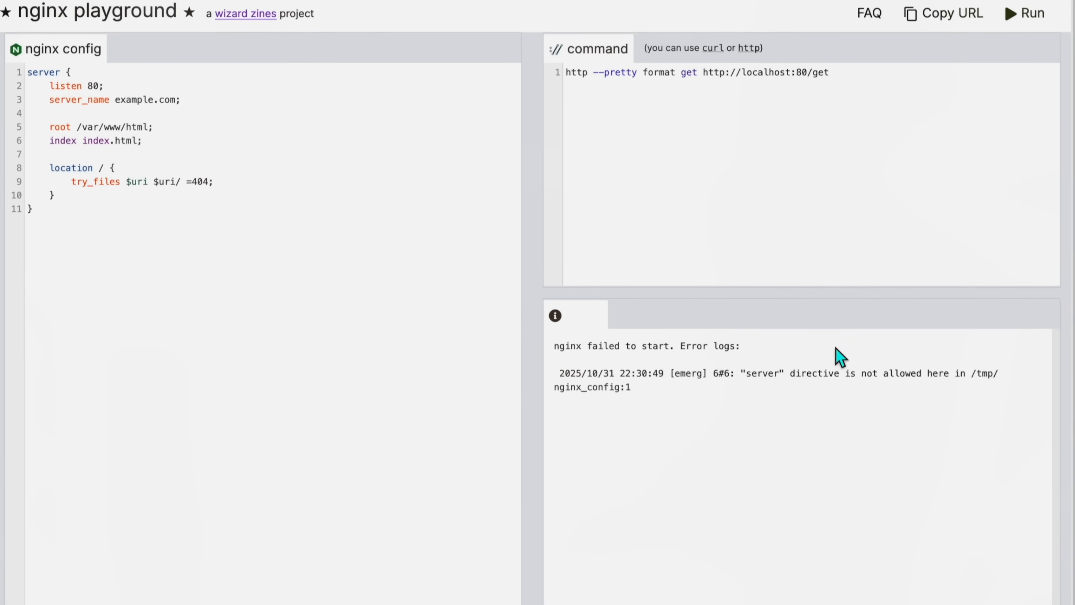